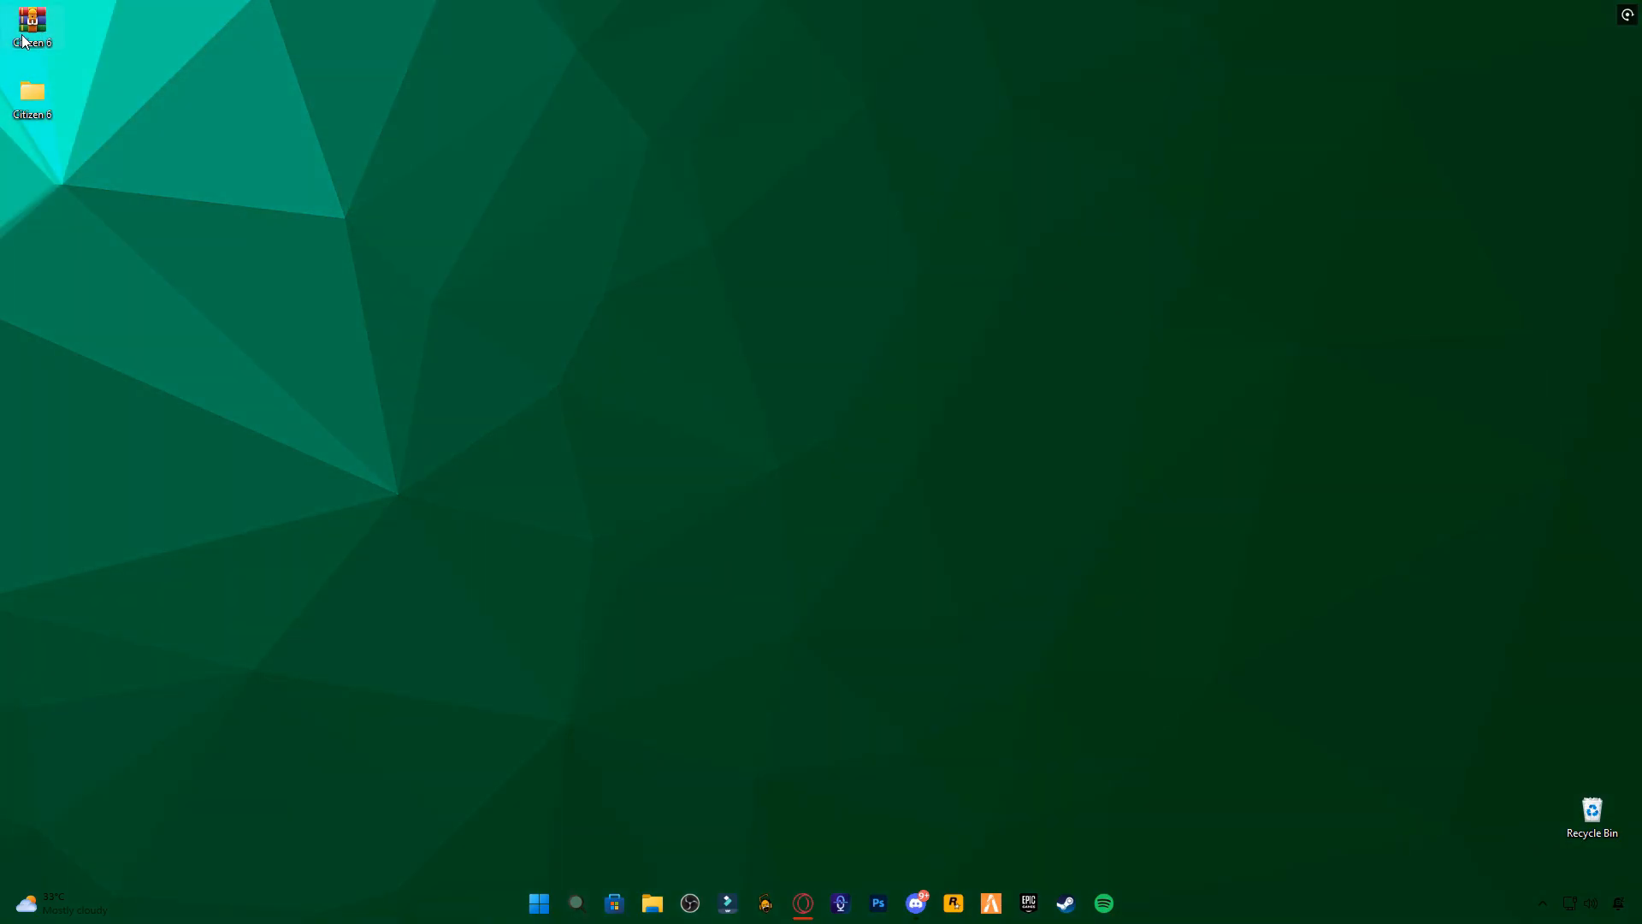
Open the Citizen 6.rar archive from the desktop in WinRAR and view its Citizen 6 folder
drag(30, 26, 553, 171)
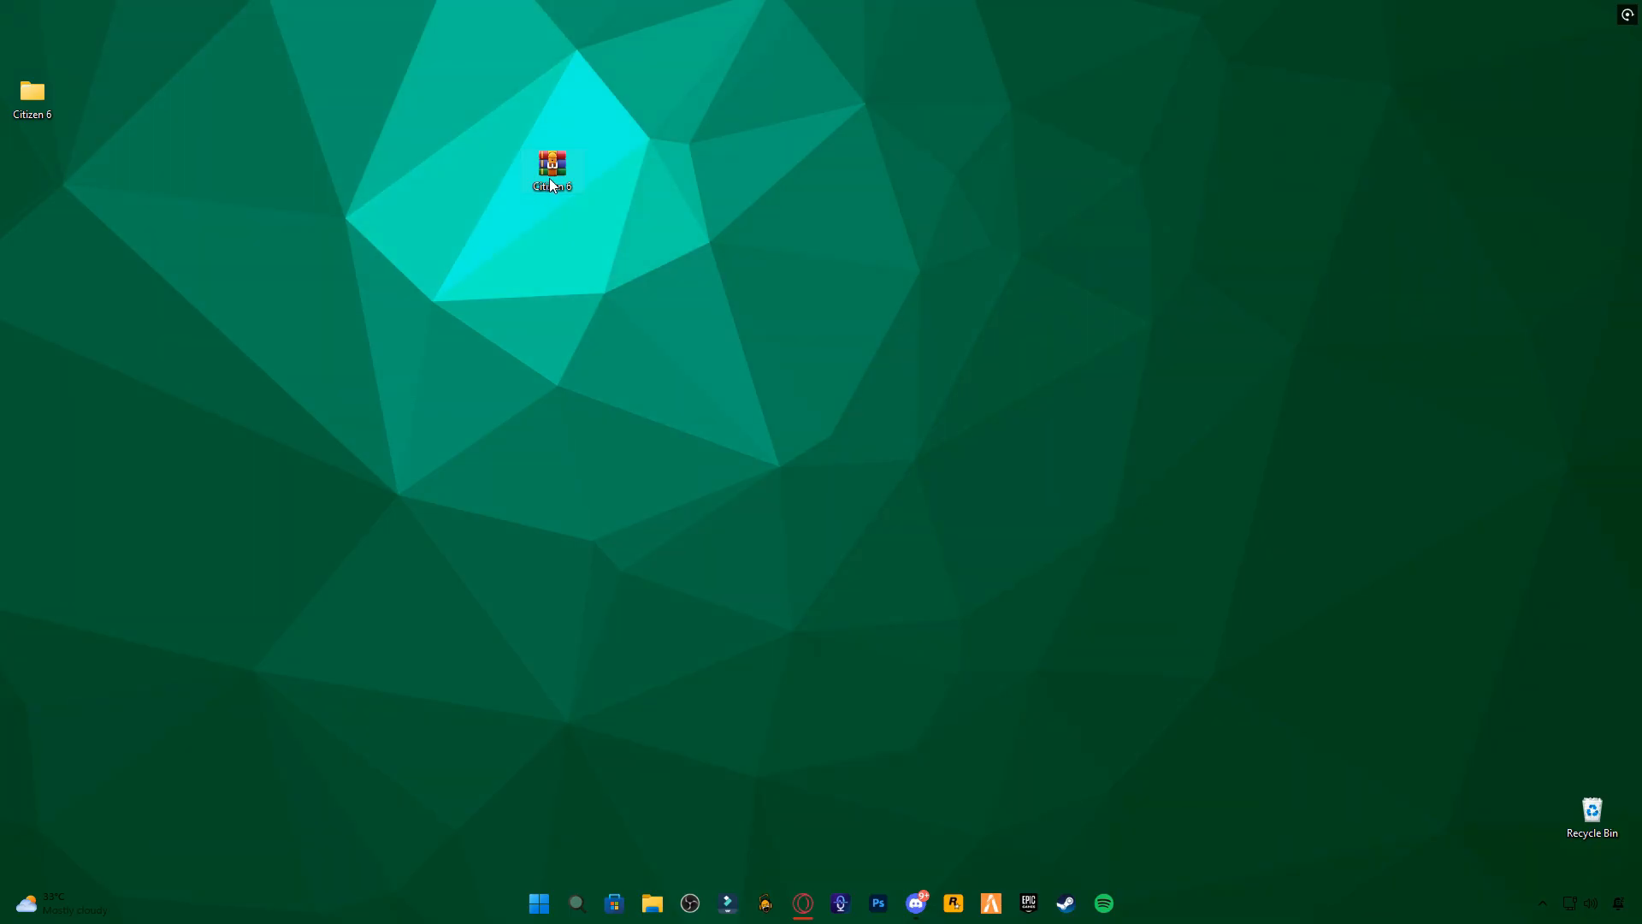
double_click(552, 171)
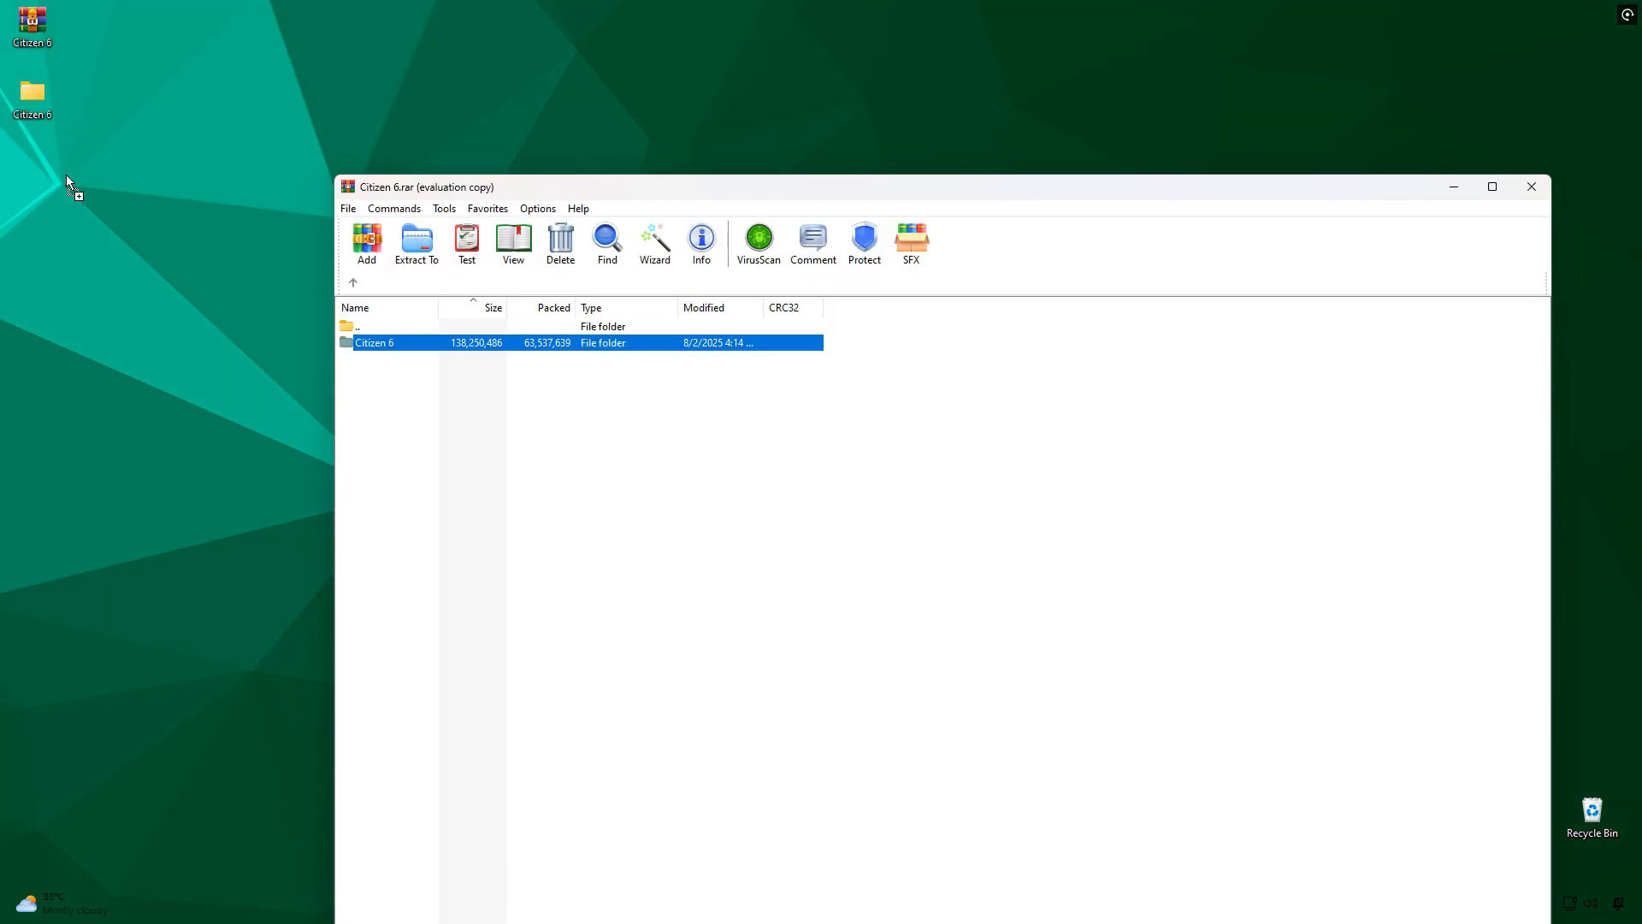
click(1530, 187)
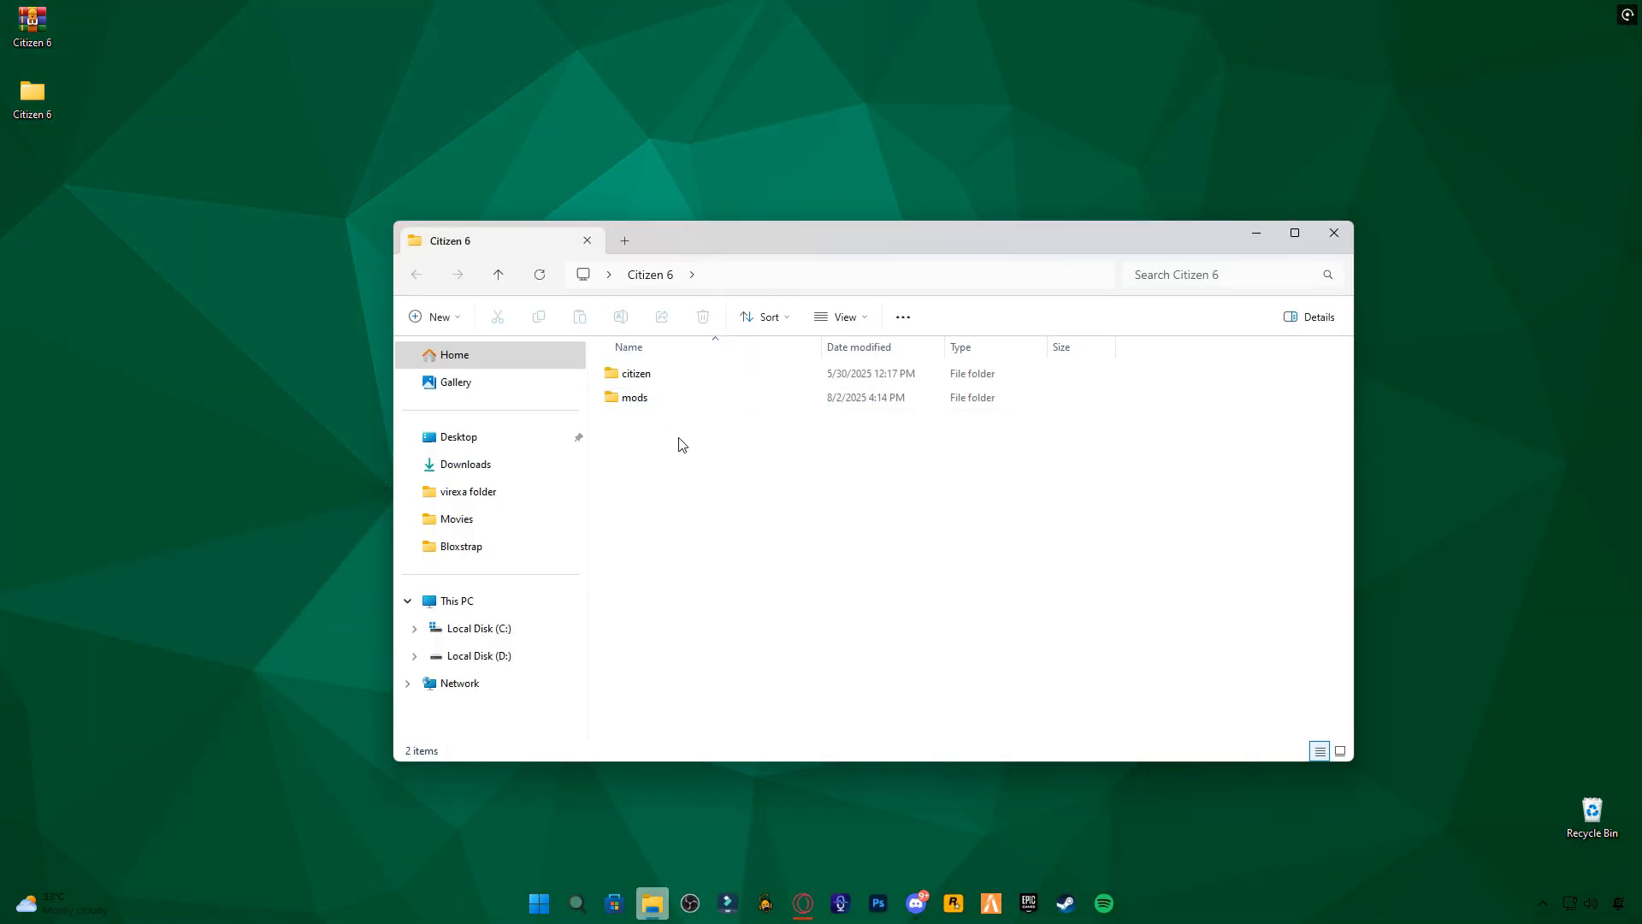
Place mods.rpf and thin orange tracer.rpf in FiveM Application Data's mods folder, then close Explorer
key(Win+r)
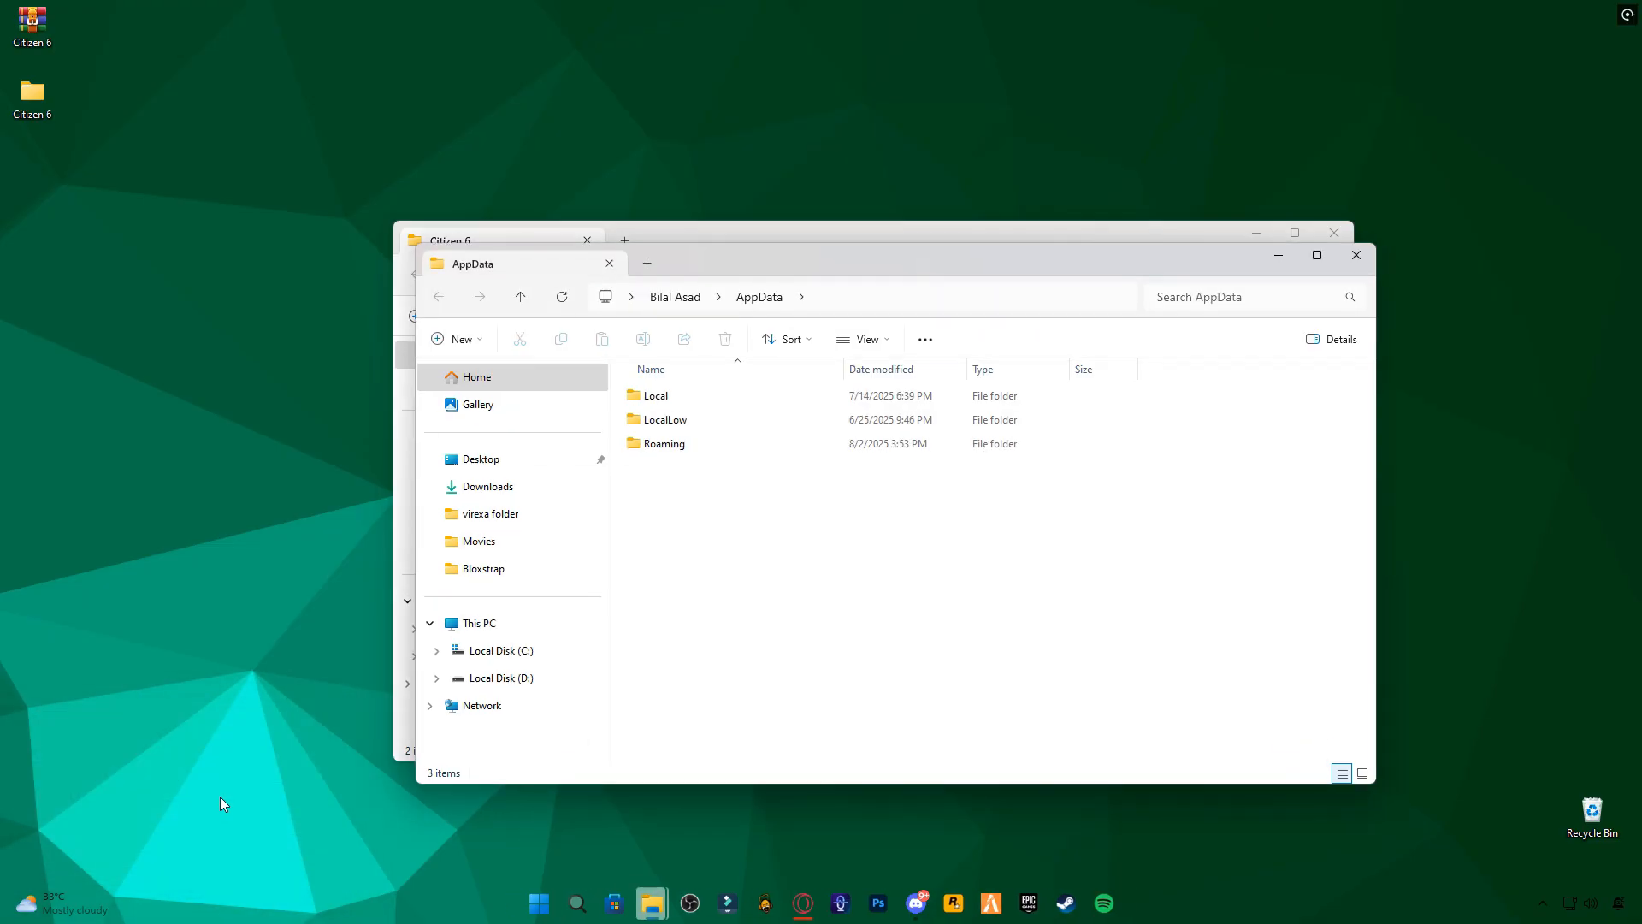
double_click(656, 395)
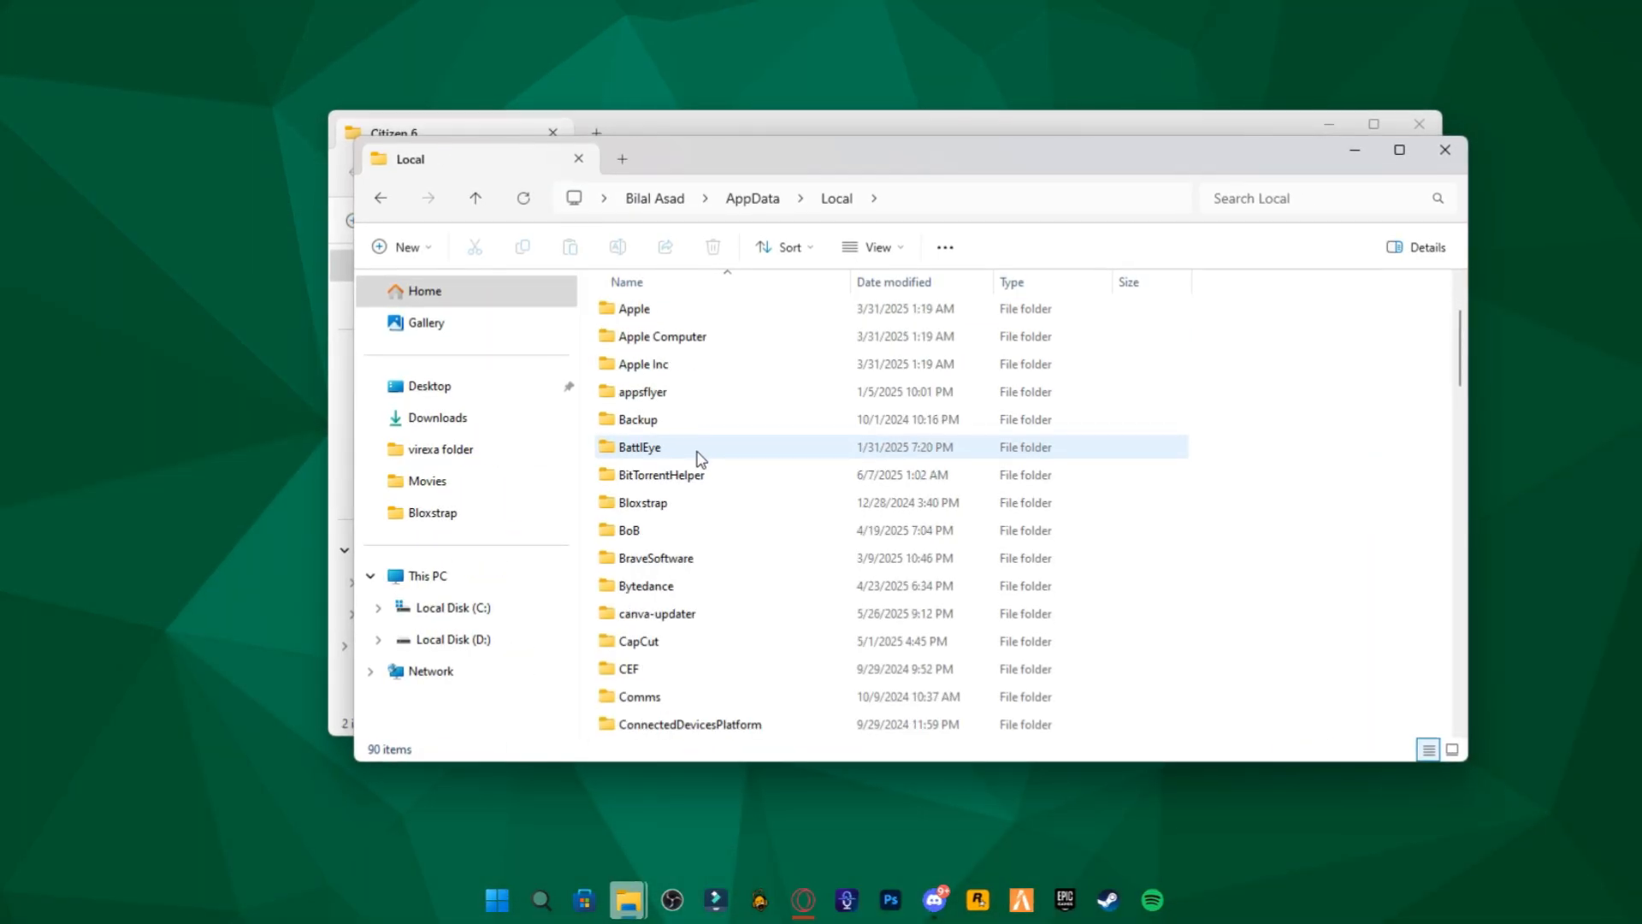
double_click(642, 446)
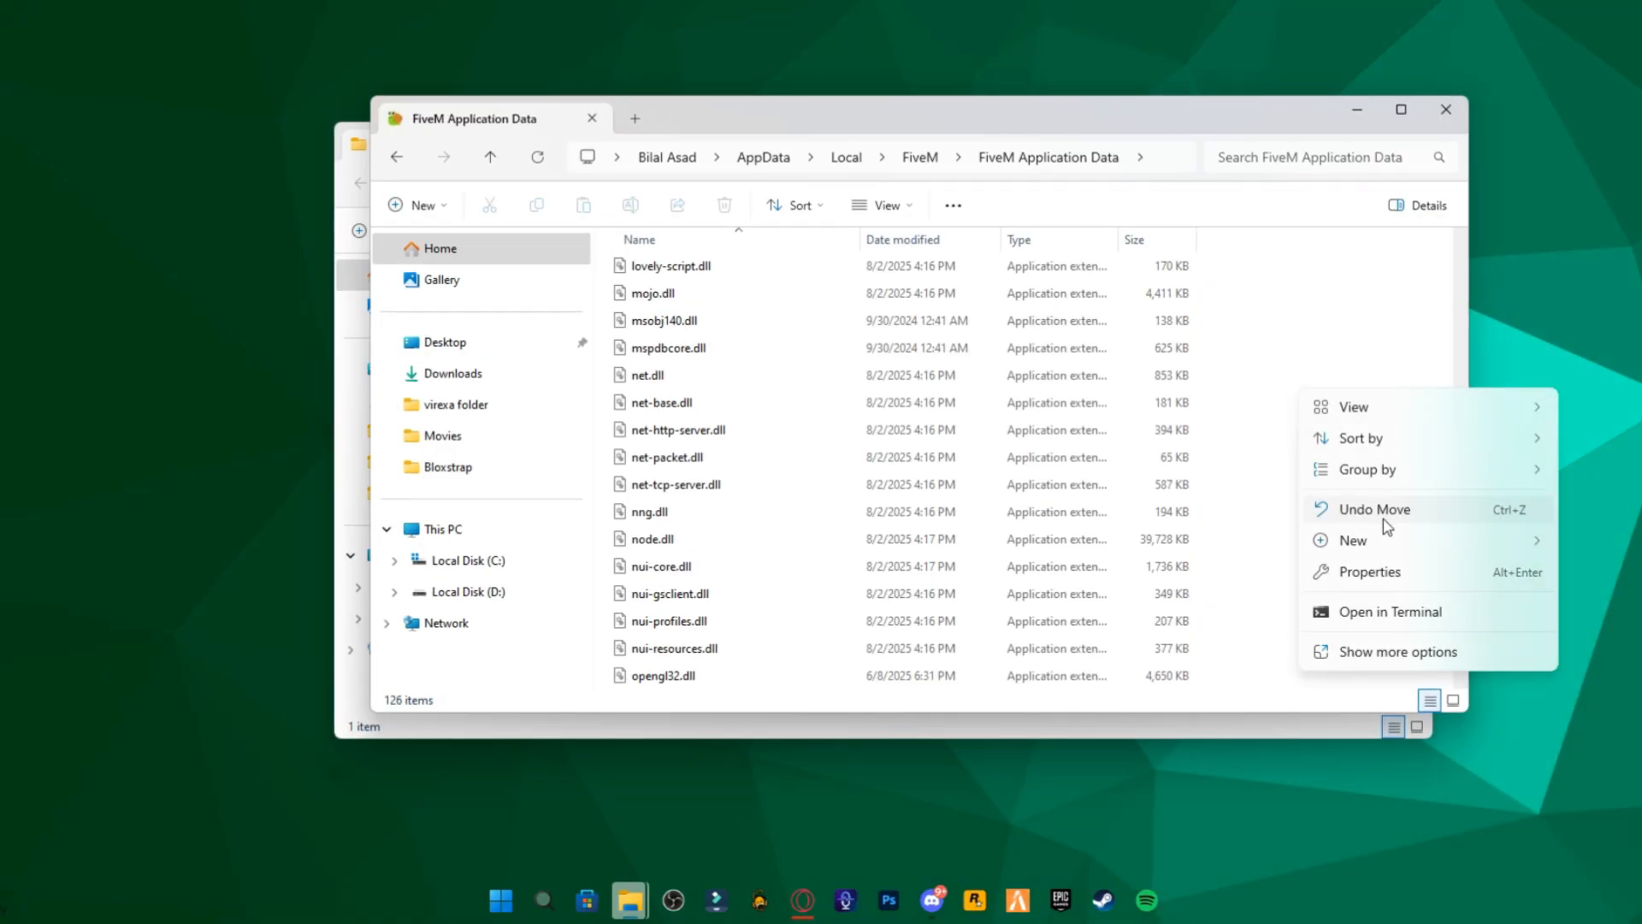
click(1376, 510)
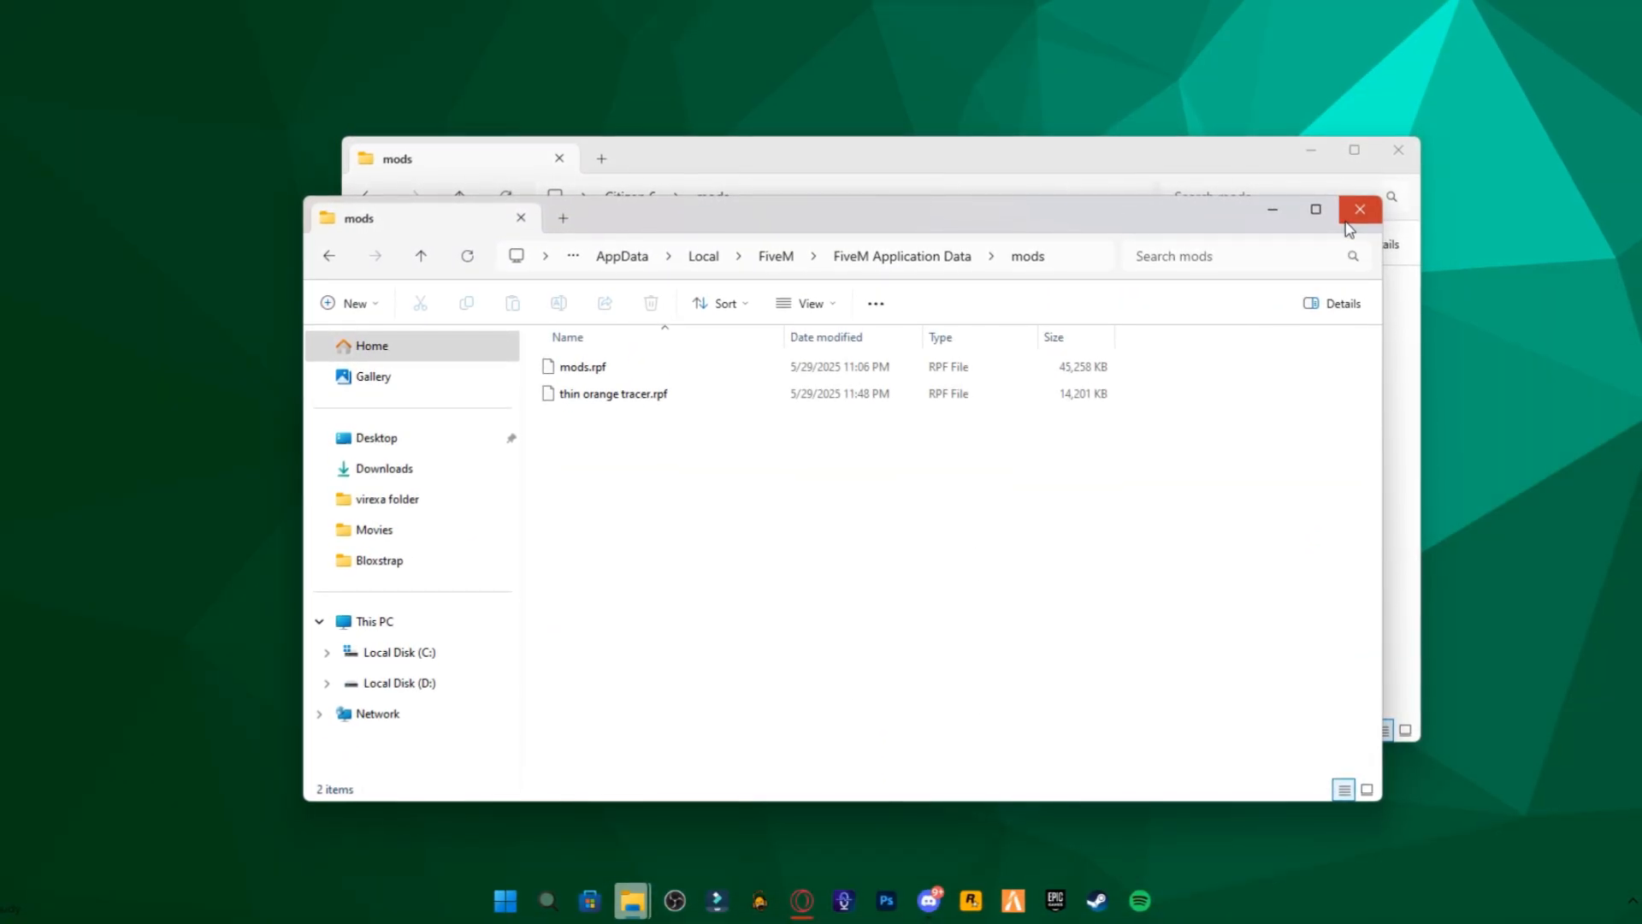
click(1360, 209)
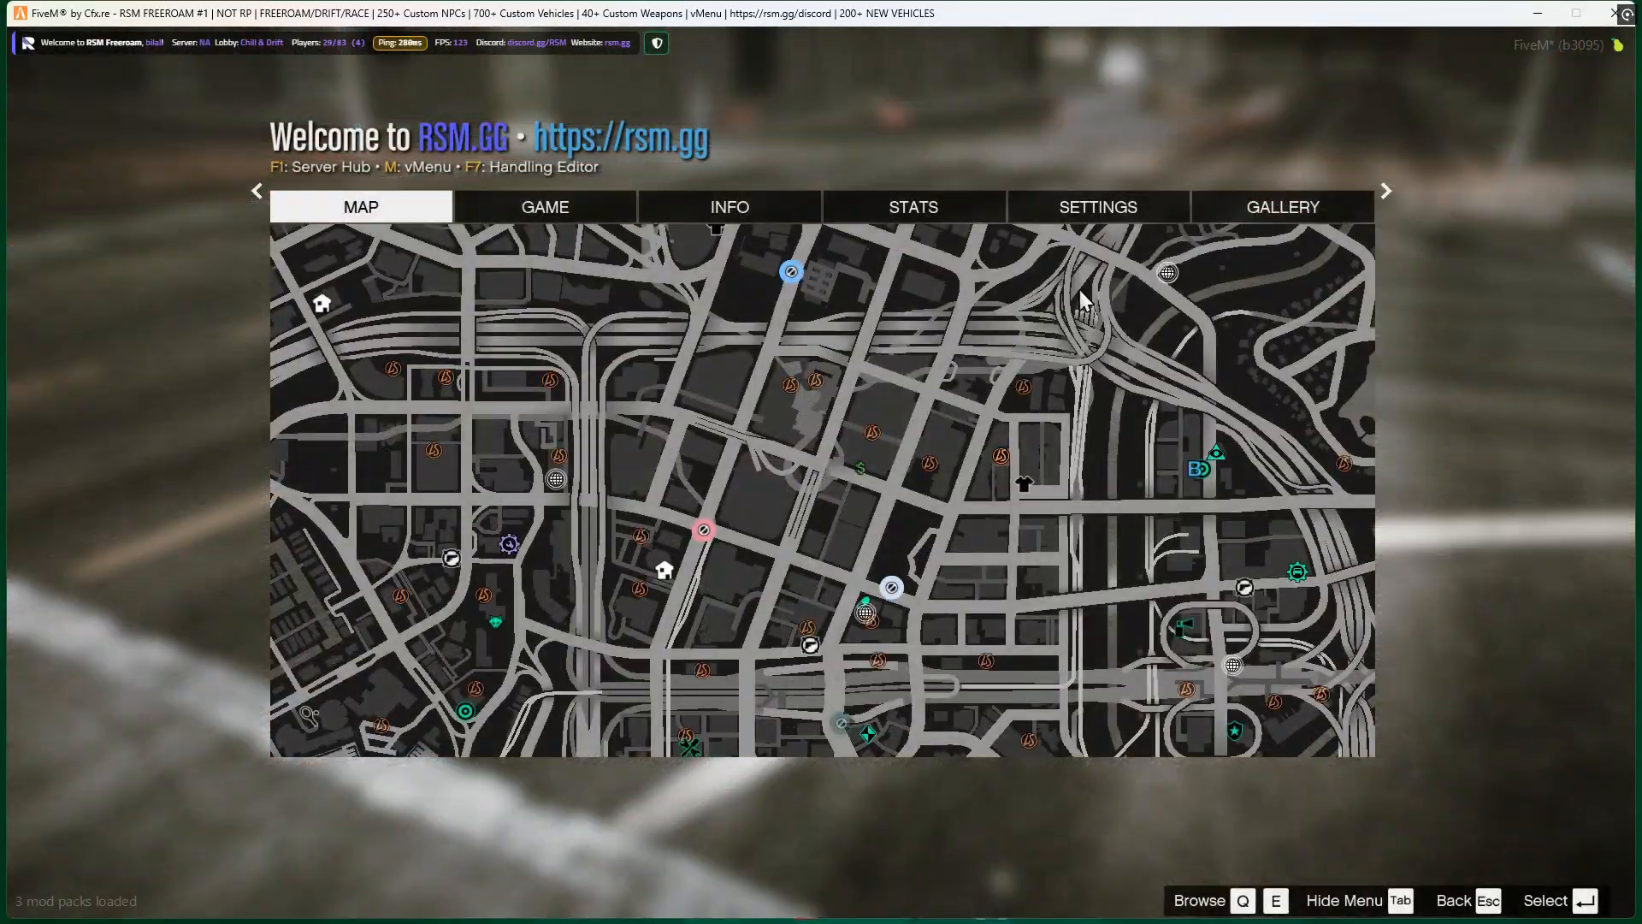
Review Graphics and Advanced Graphics set to Off/Normal, then return to gameplay at about 154 FPS
click(1097, 207)
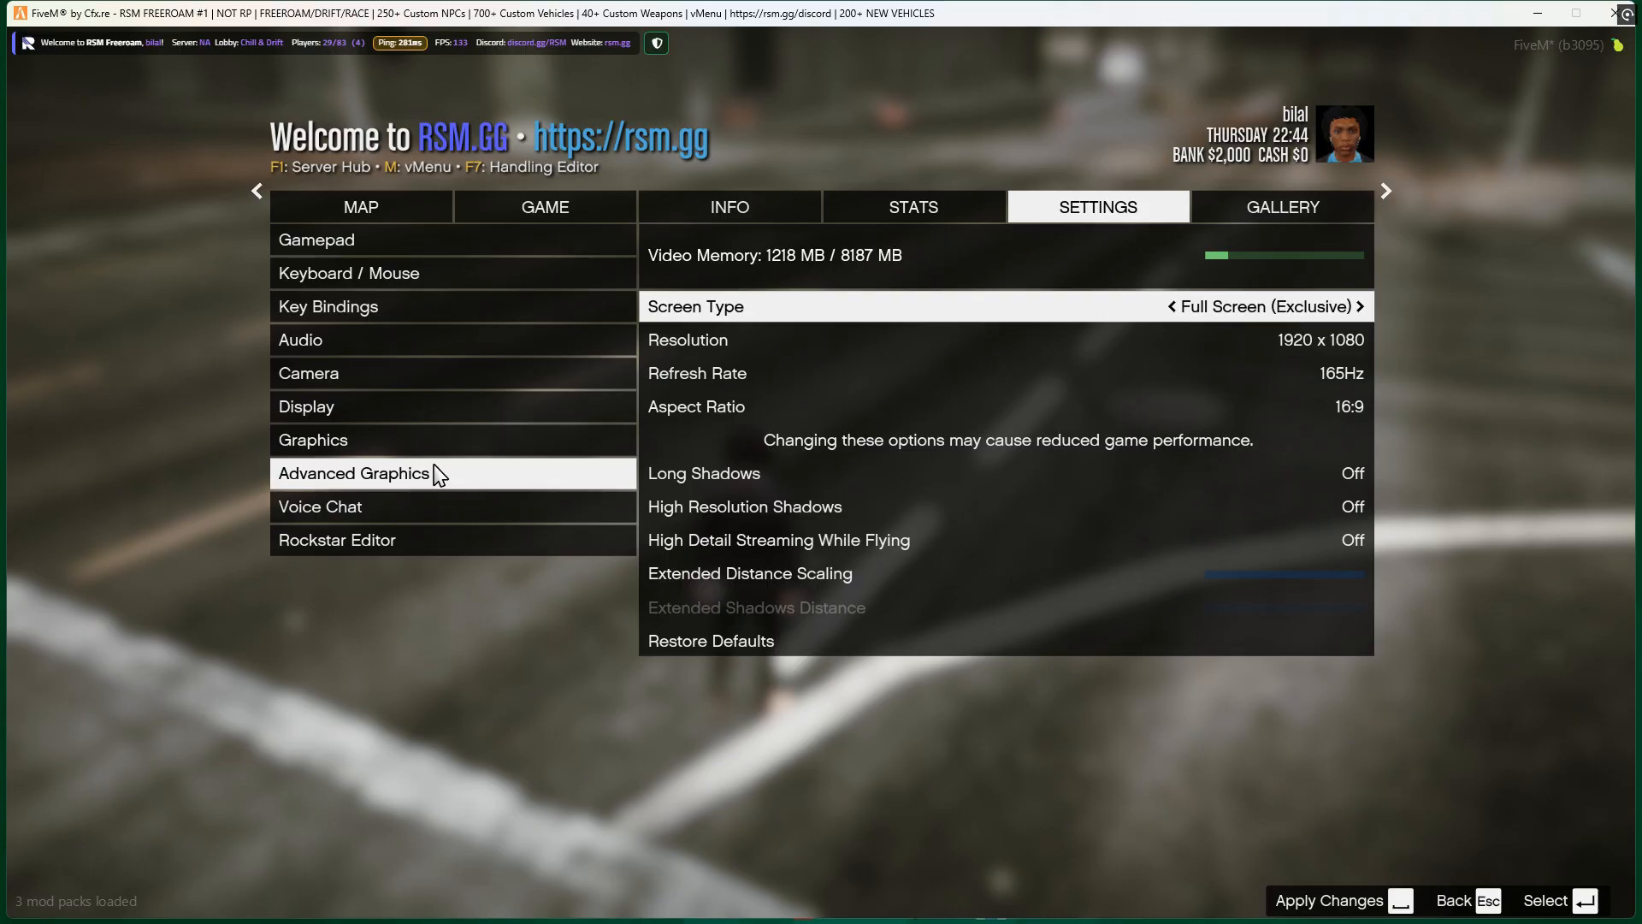
click(1329, 901)
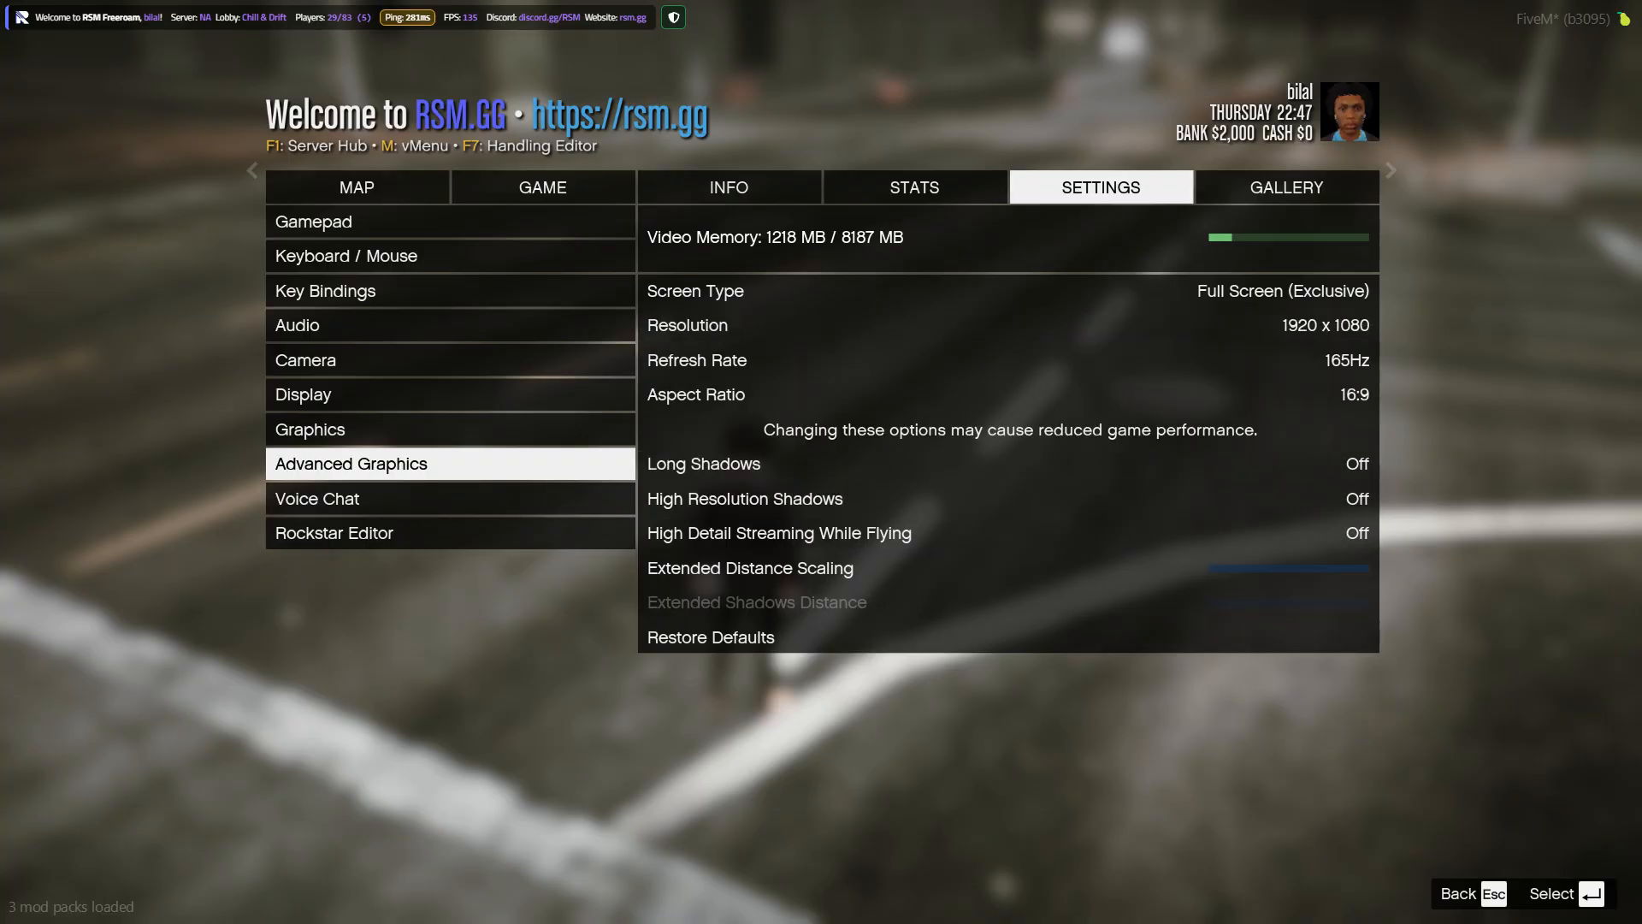
click(310, 429)
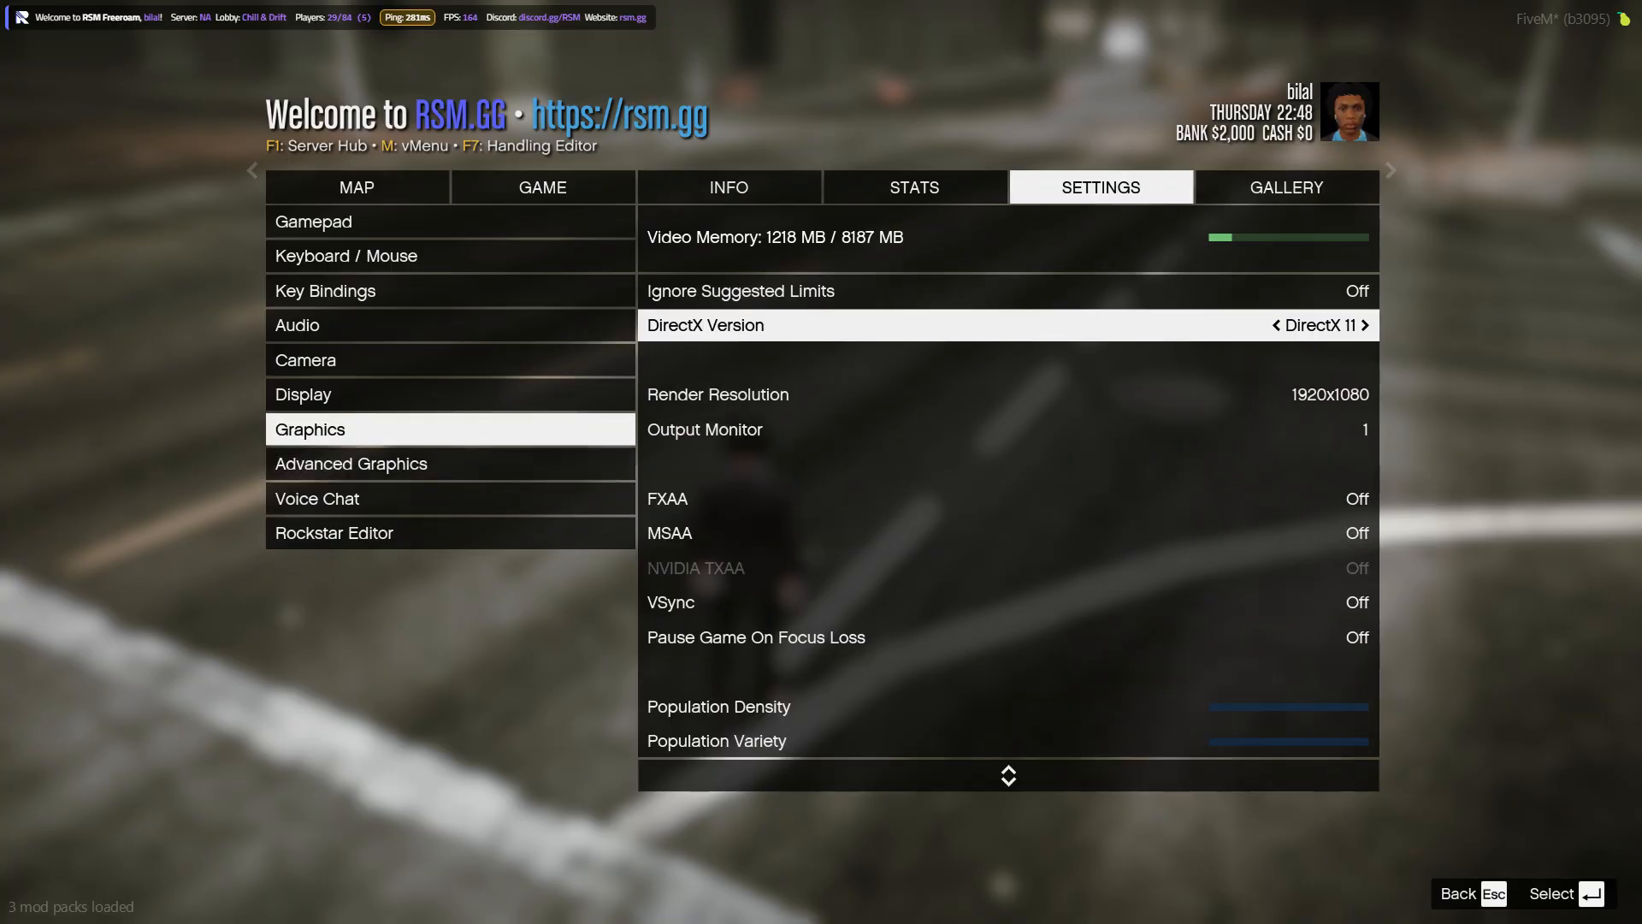
scroll(down, 3)
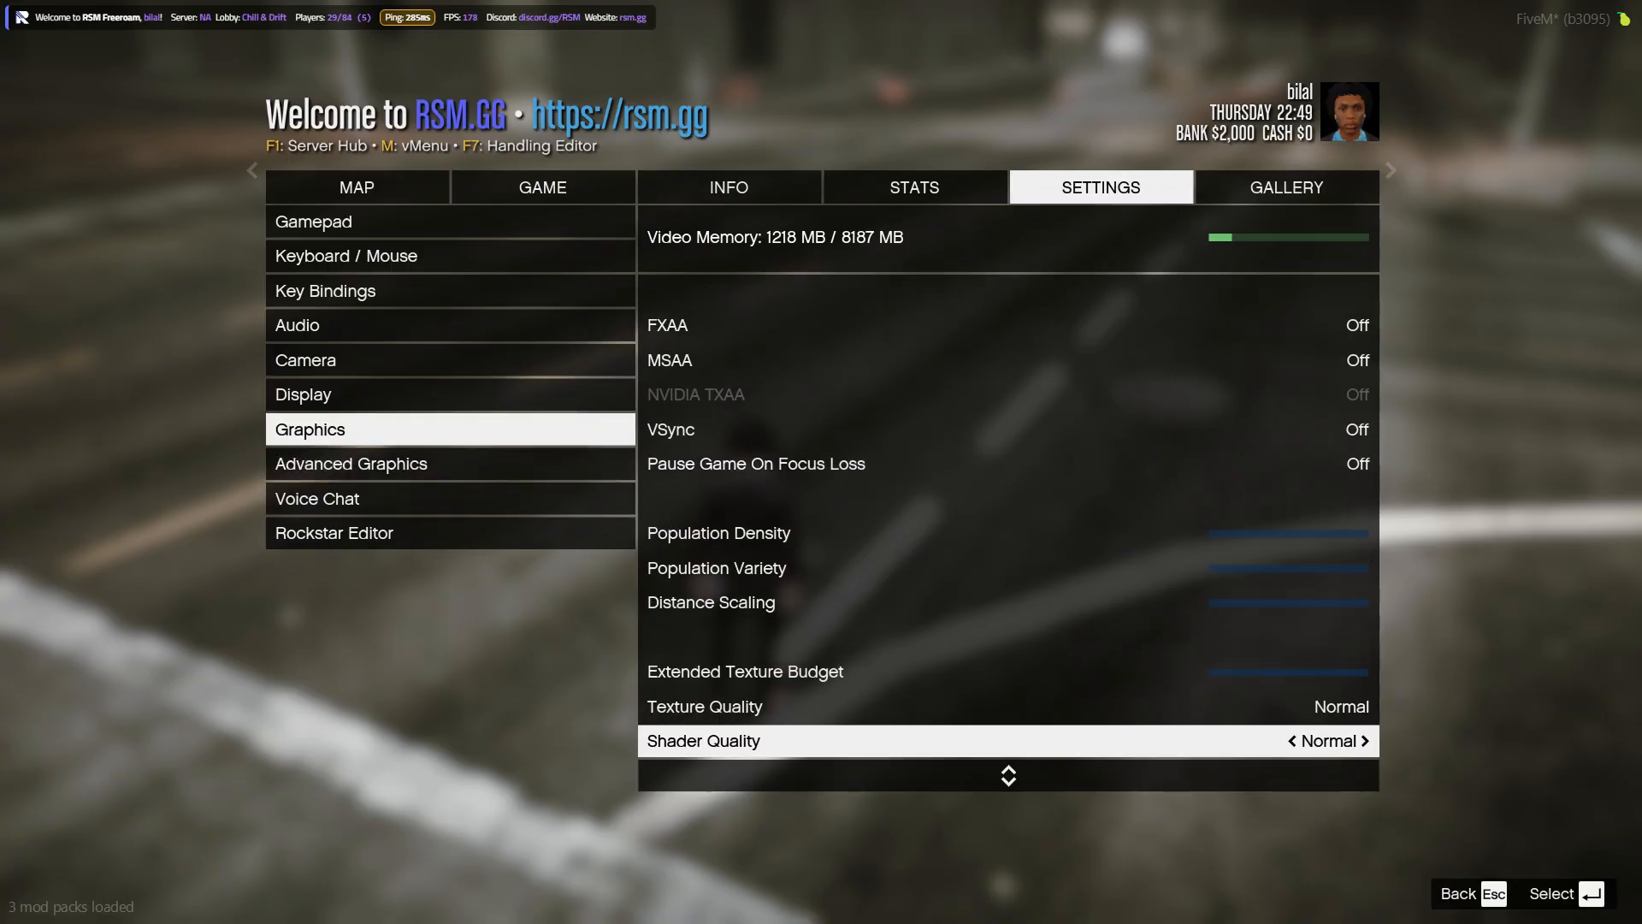
scroll(down, 3)
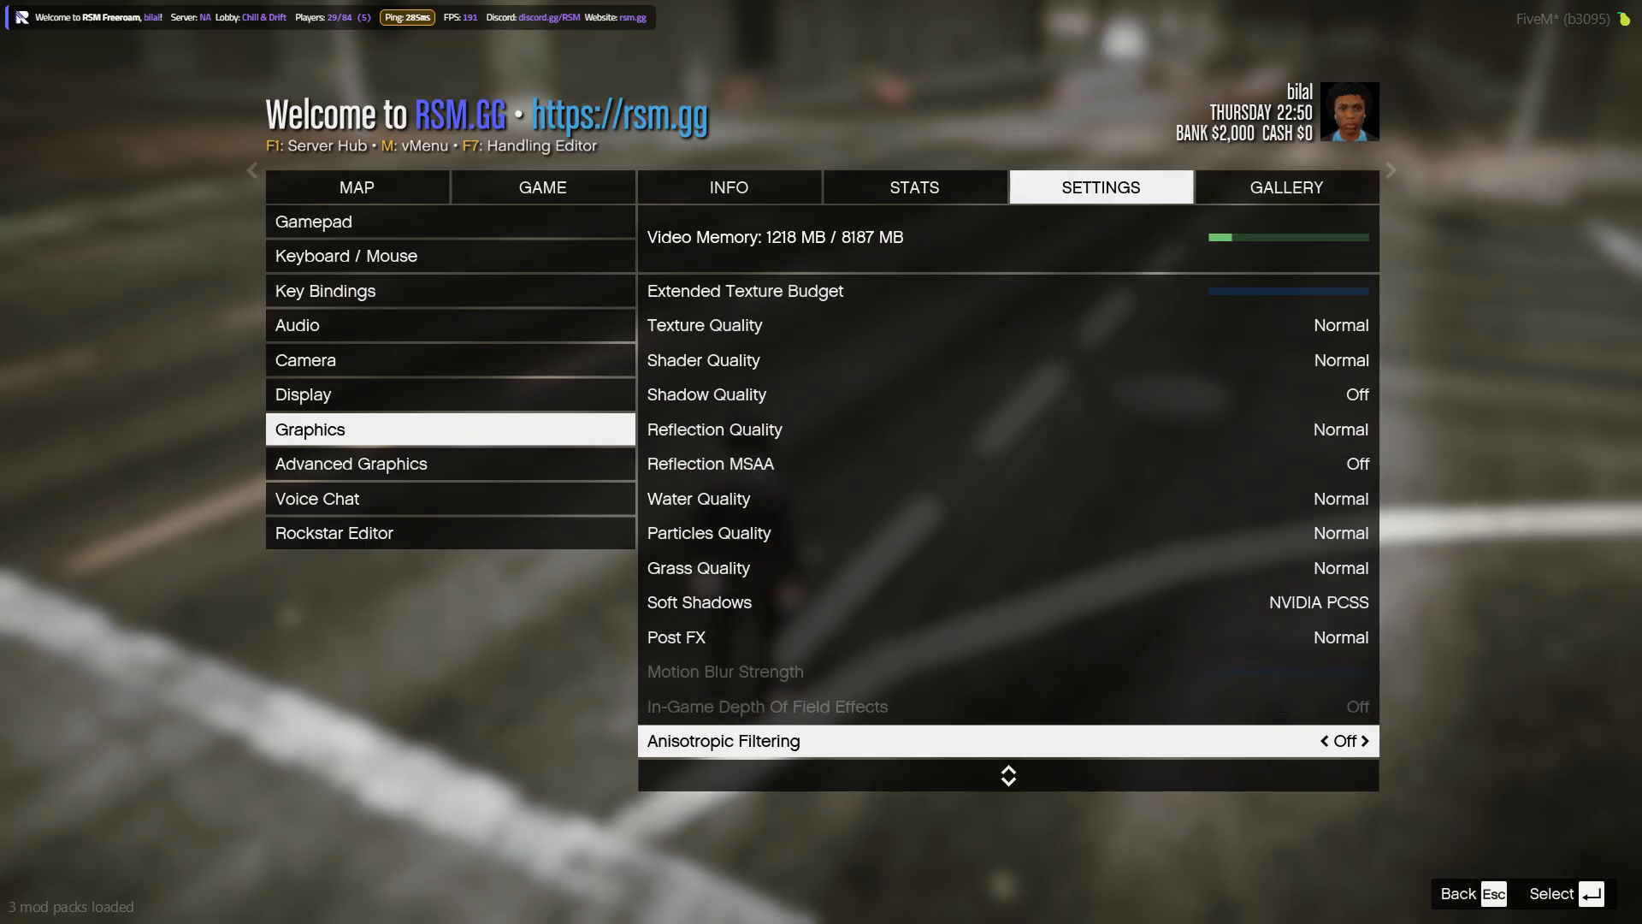
scroll(down, 3)
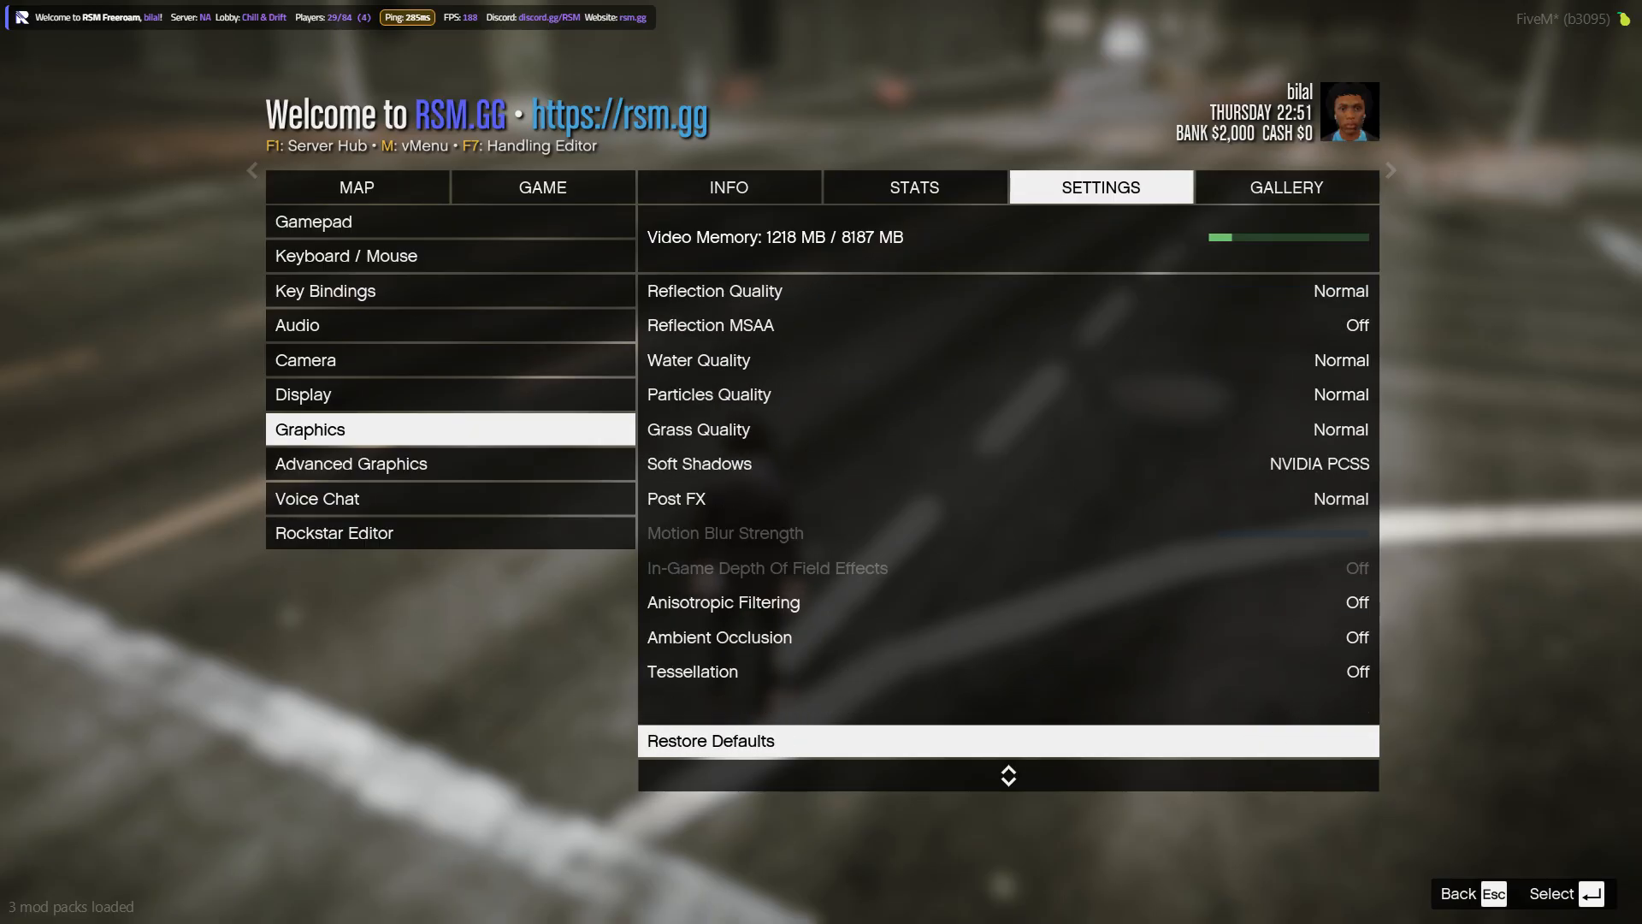
key(Escape)
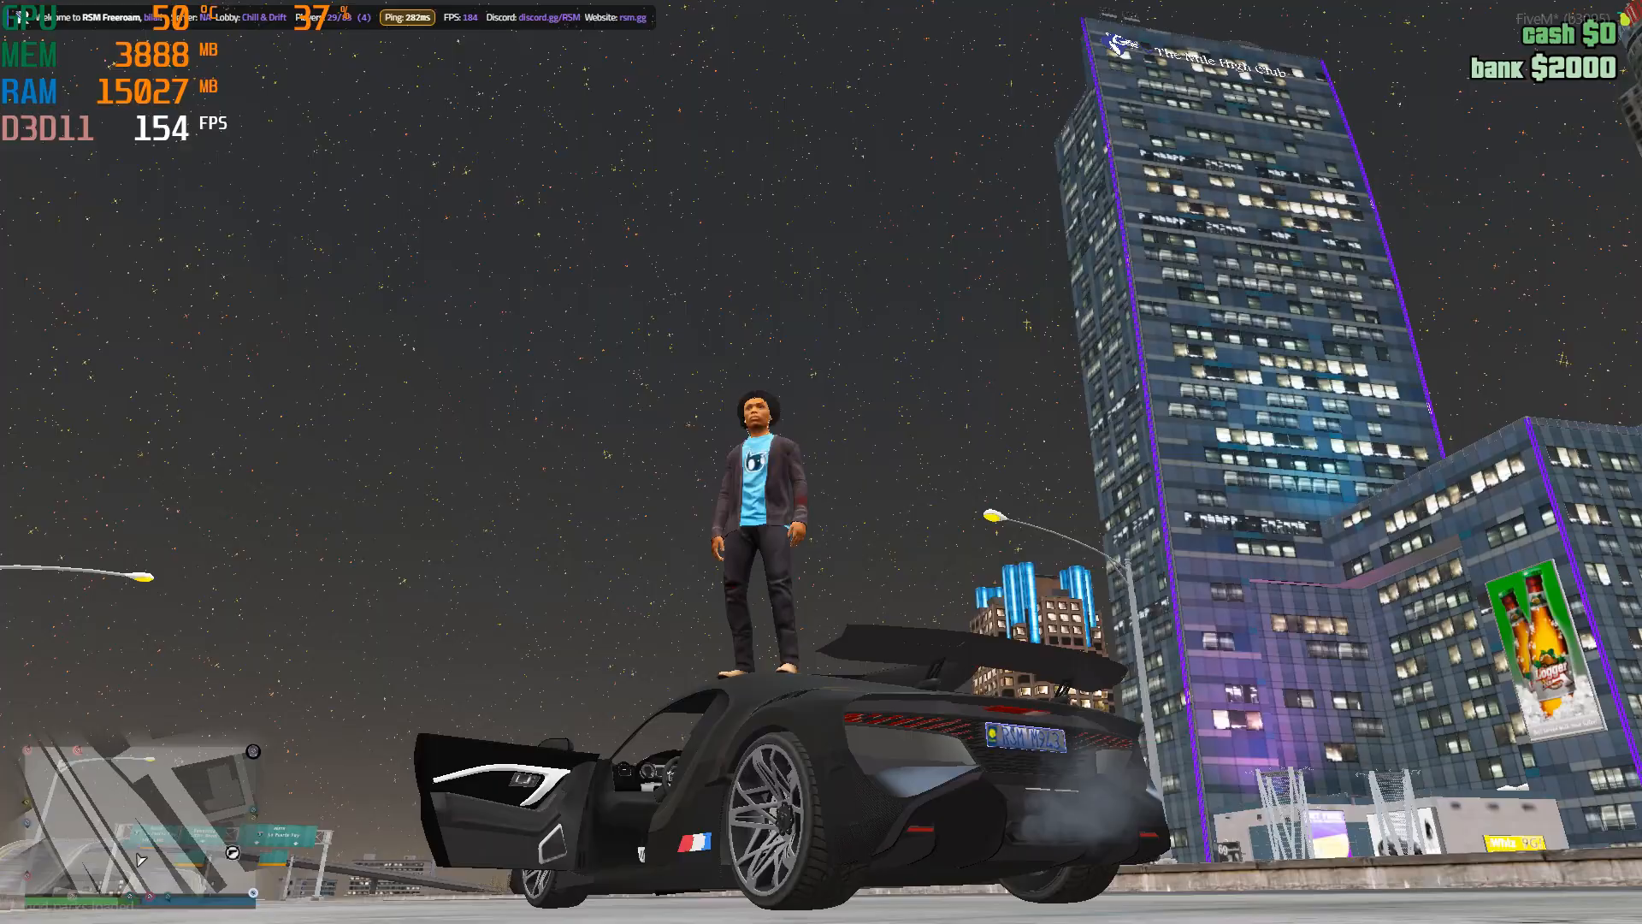
mouse_move(821, 462)
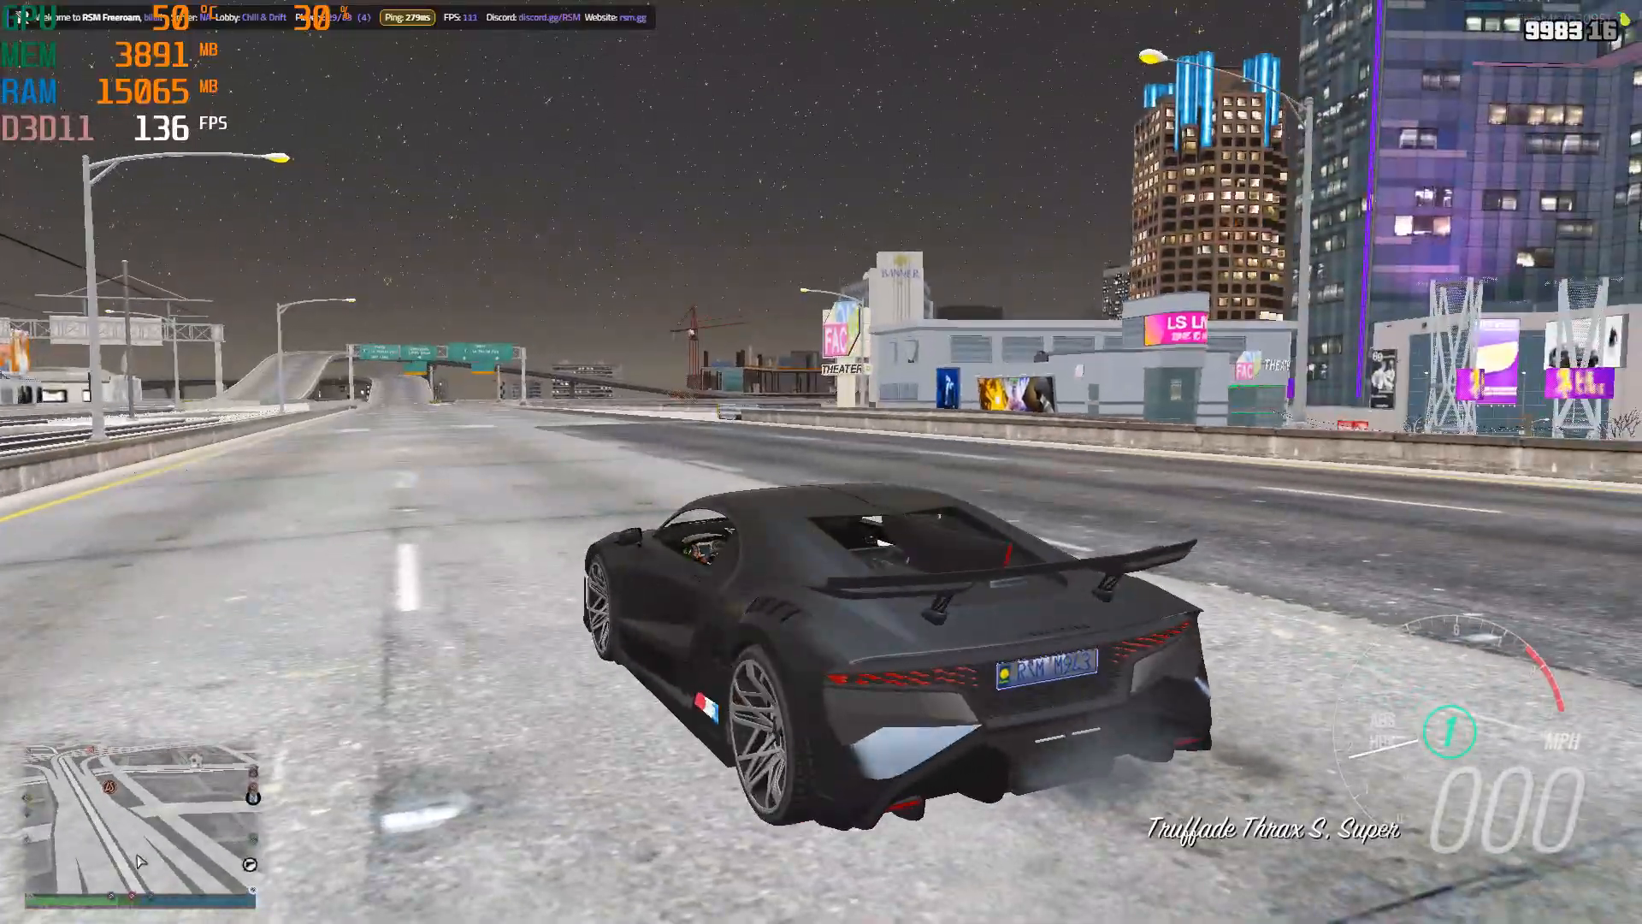
Drive the car down the highway, holding roughly 100–170 FPS
key(w)
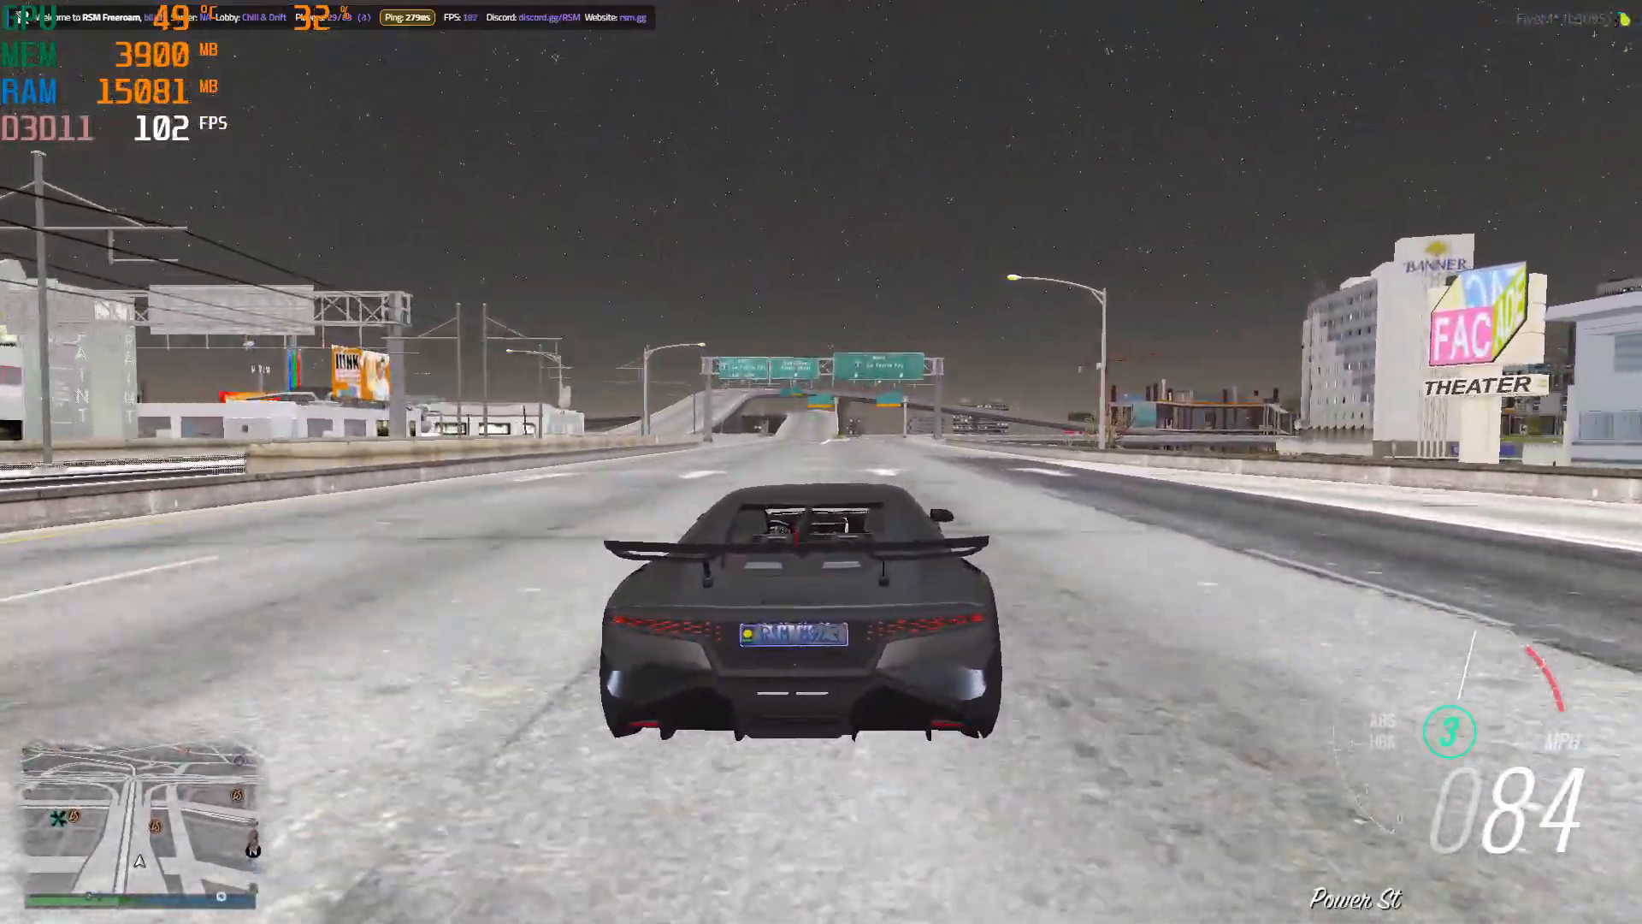
key(w)
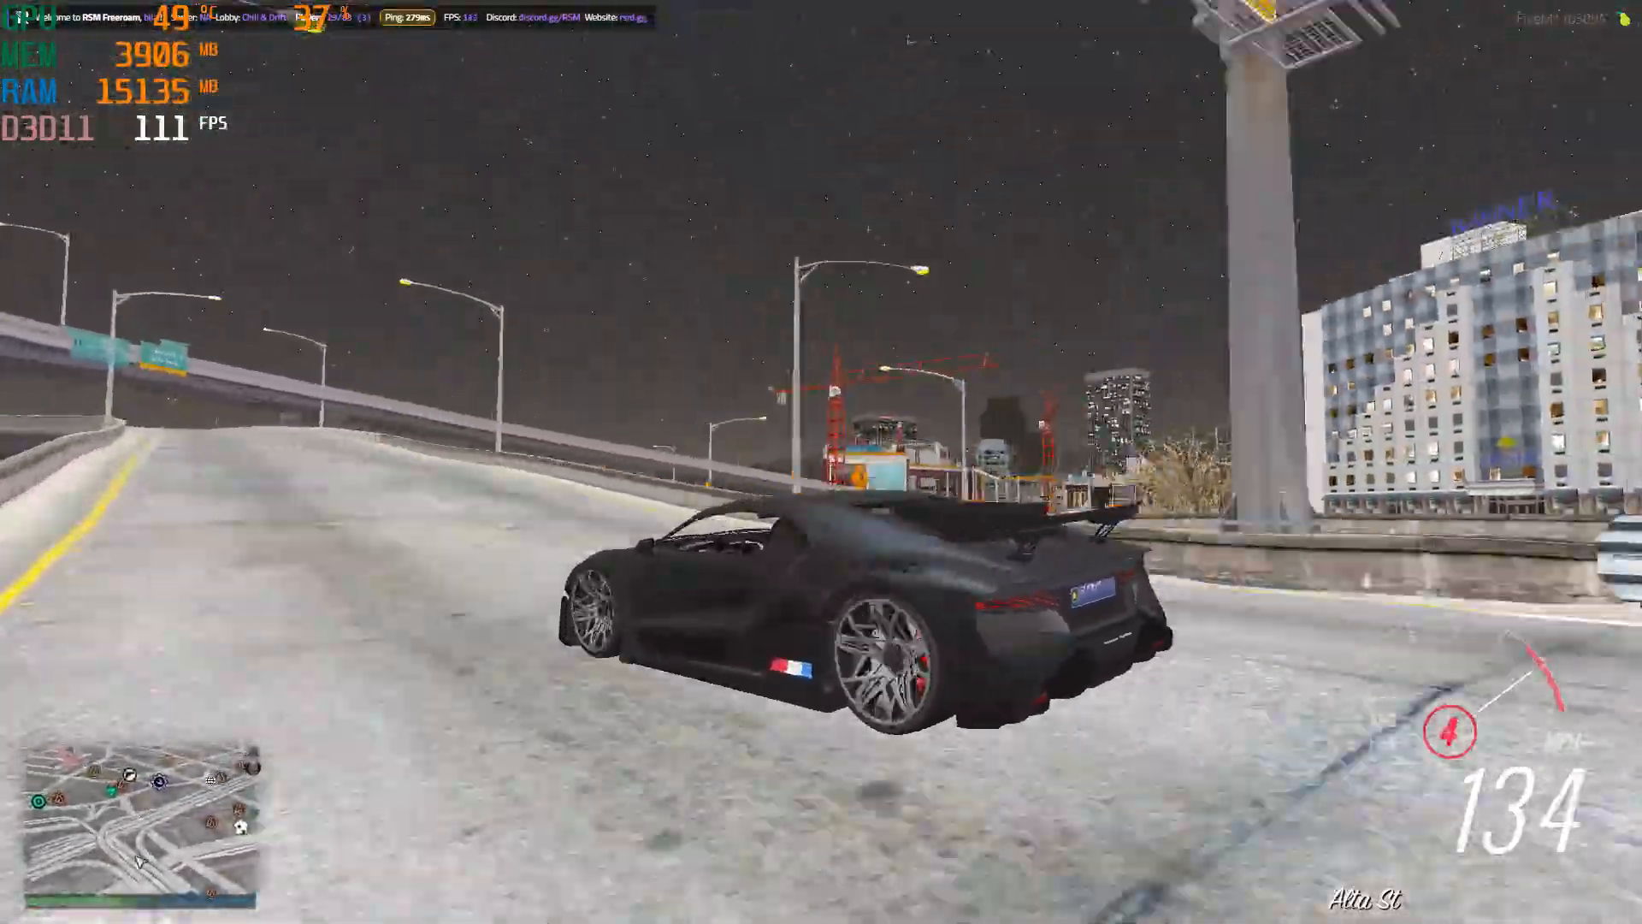
key(w)
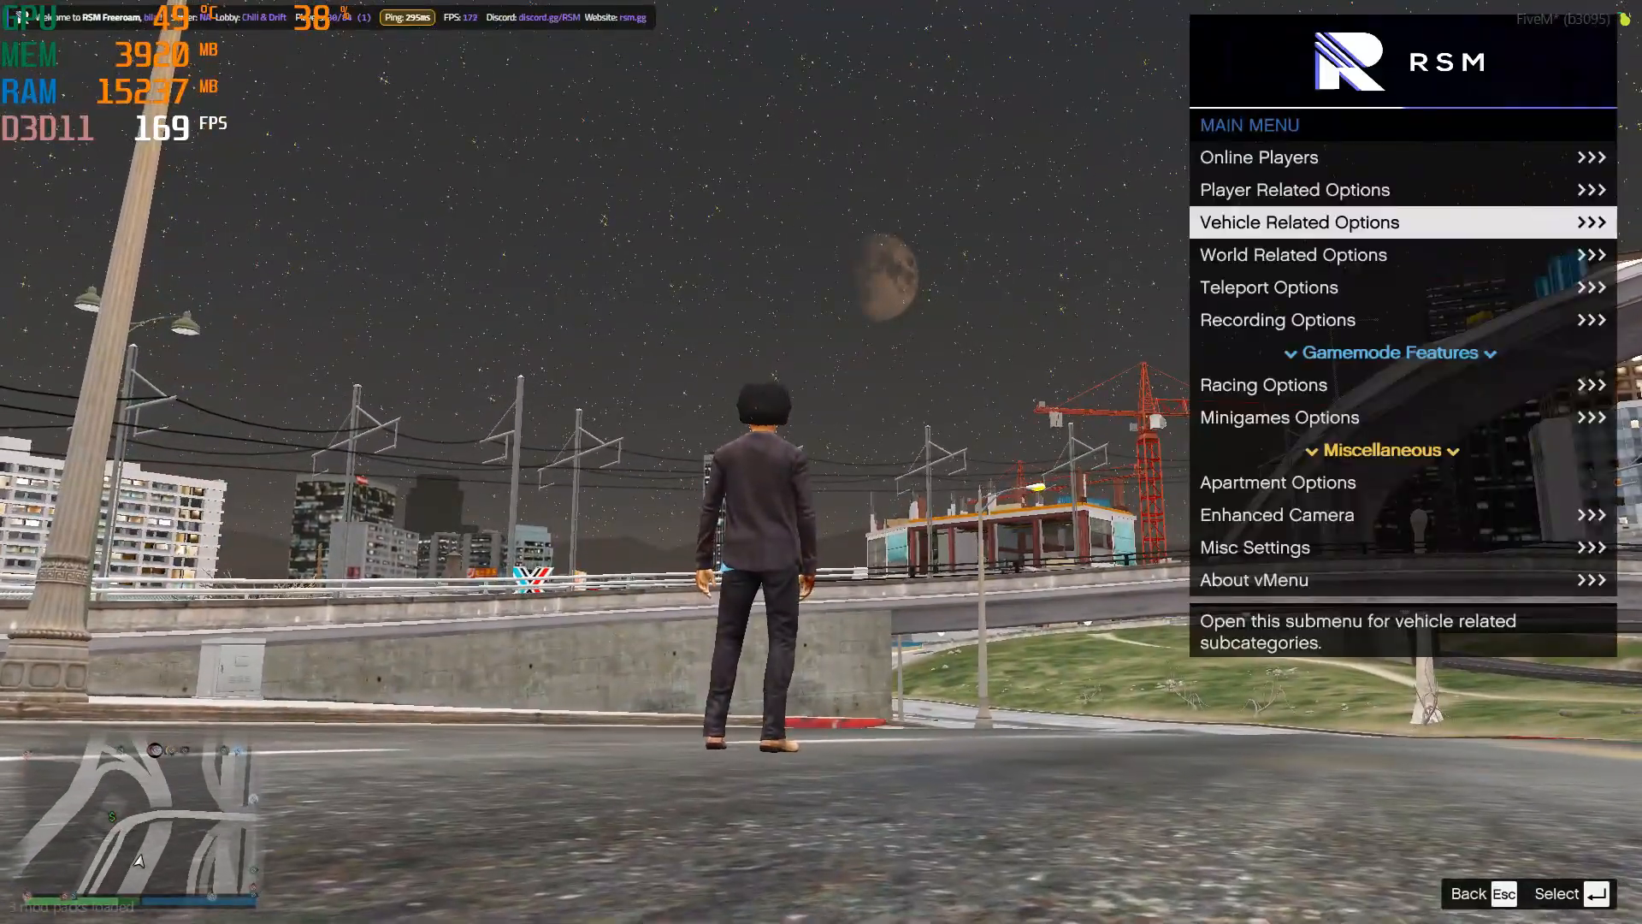
Spawn the Truffade Thrax S from vMenu's Vehicle Related Options and get back behind the wheel
click(1293, 190)
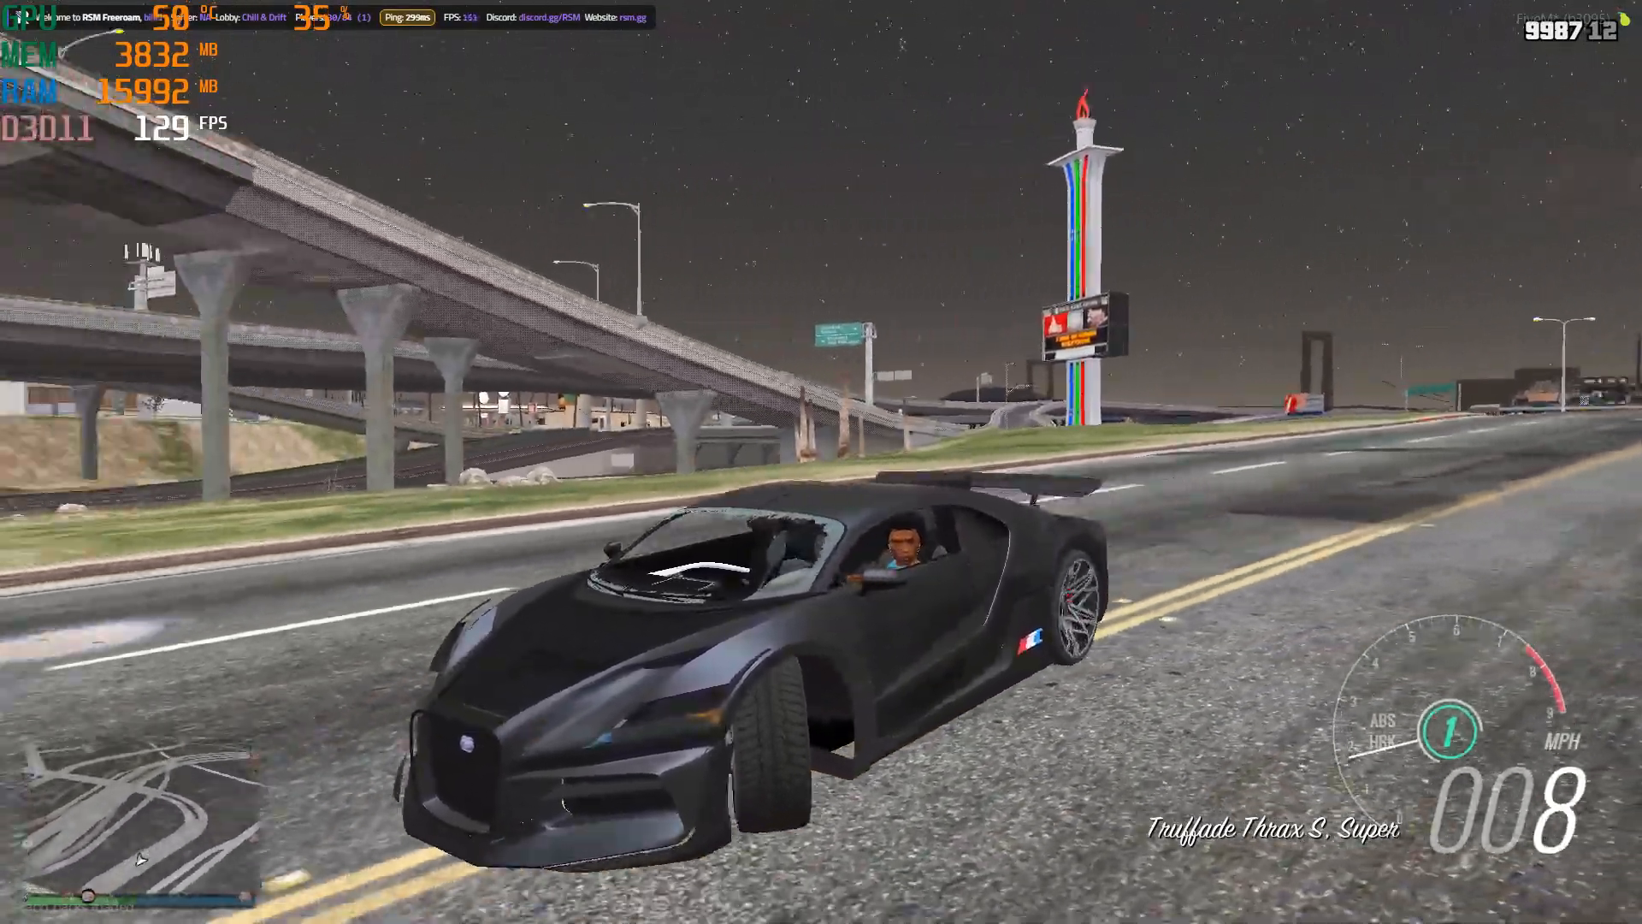
Drive and drift near the construction site, then fly up over the city in noclip at about 185 FPS
key(w)
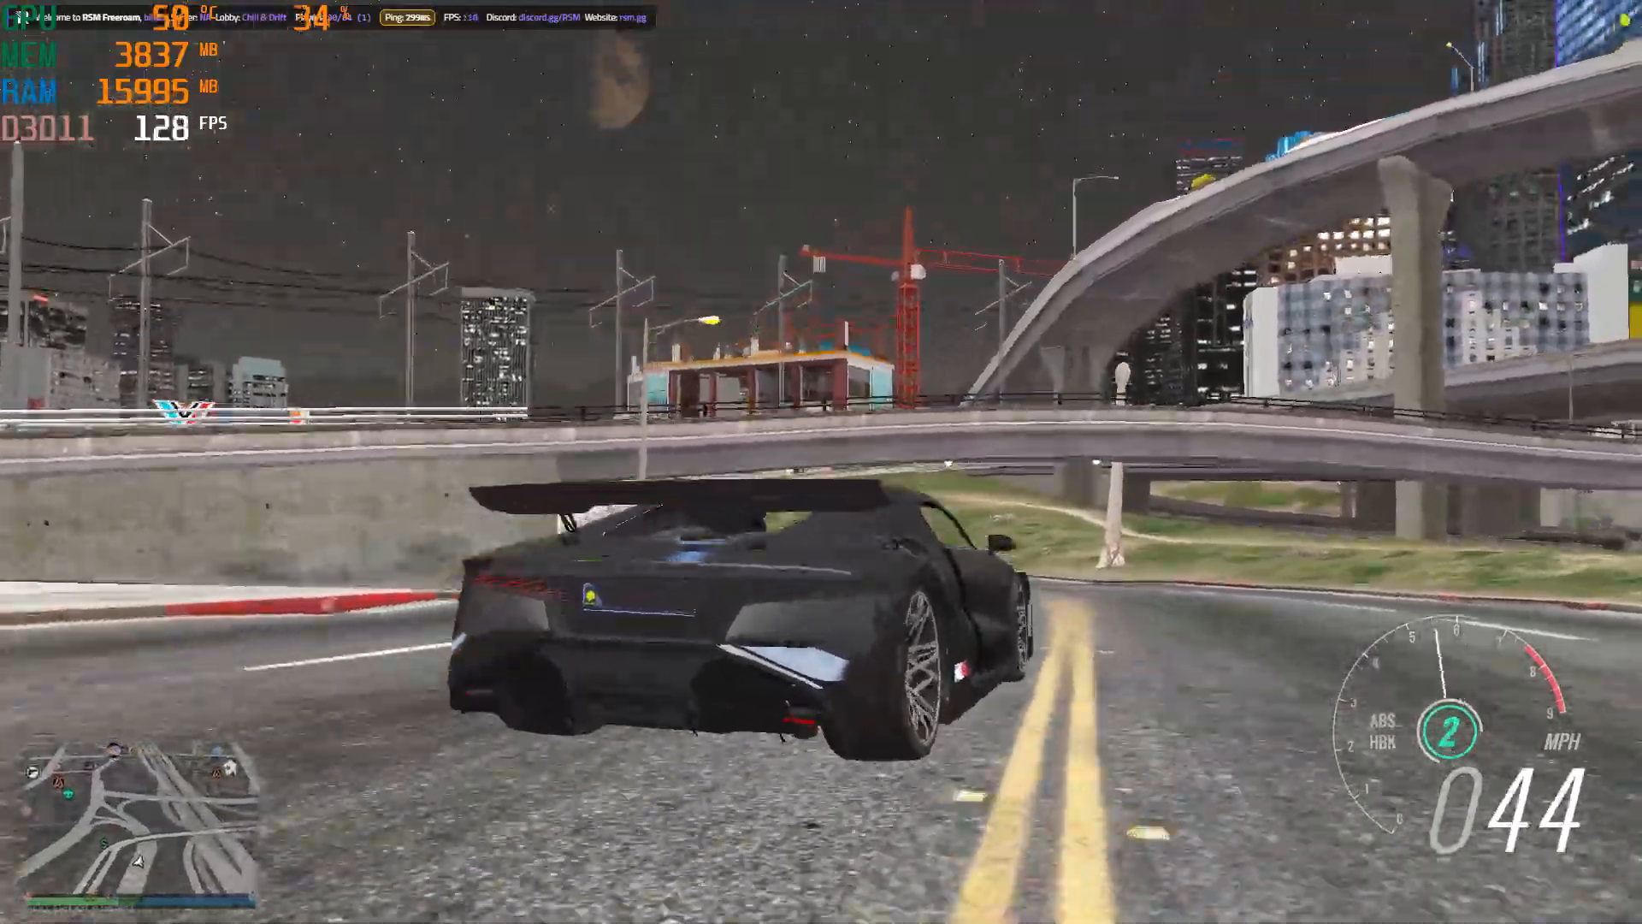
key(w)
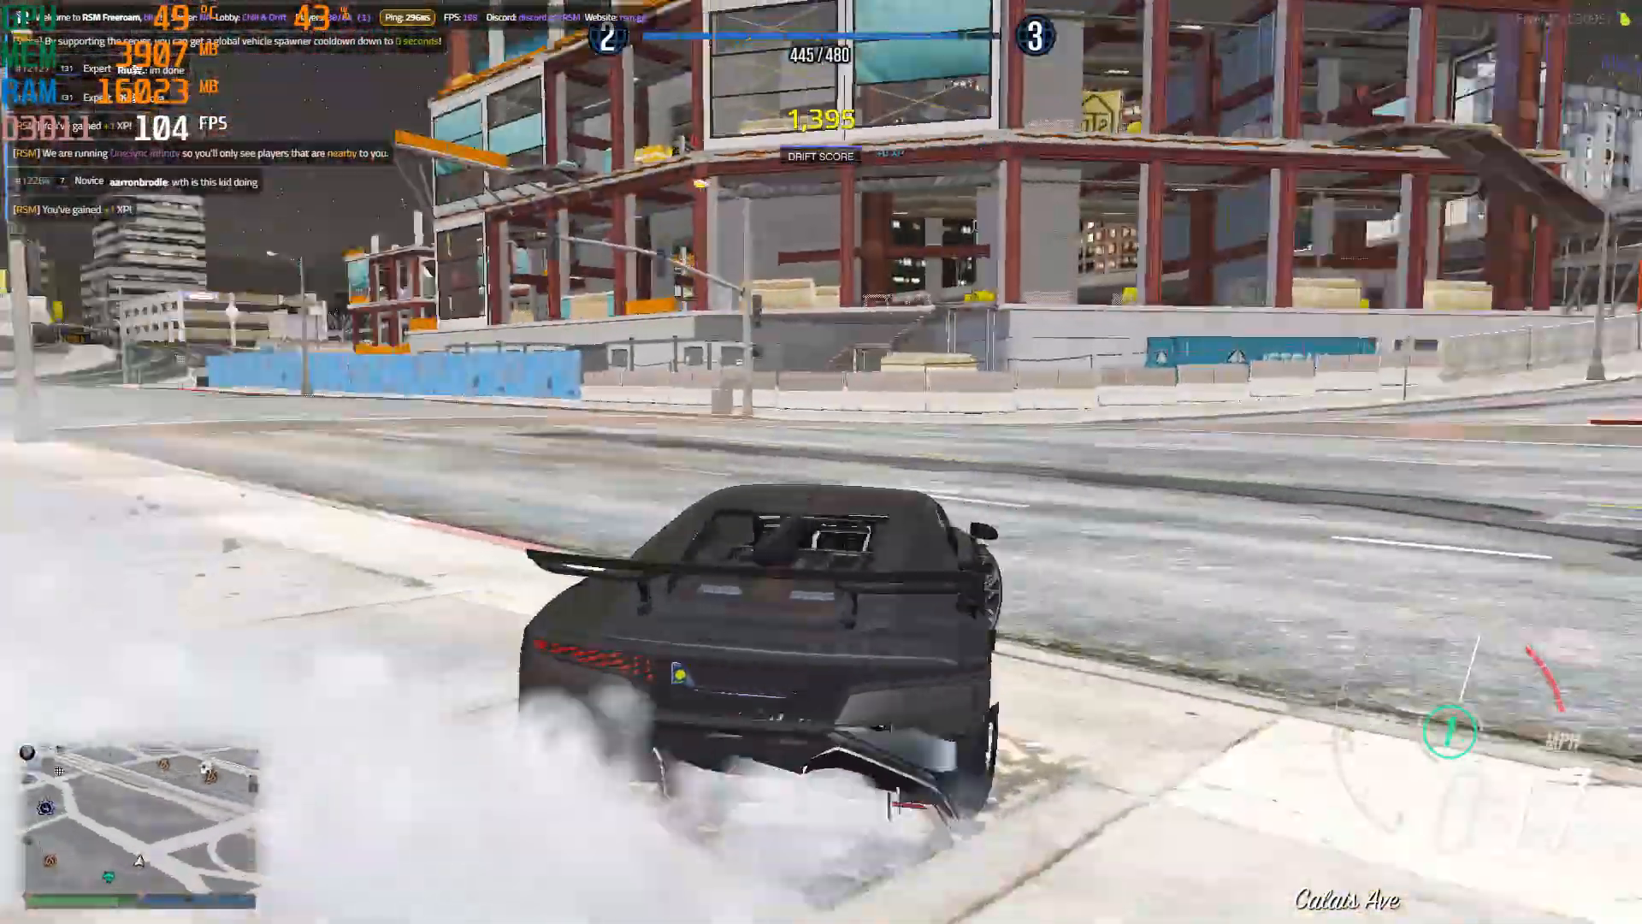
key(w)
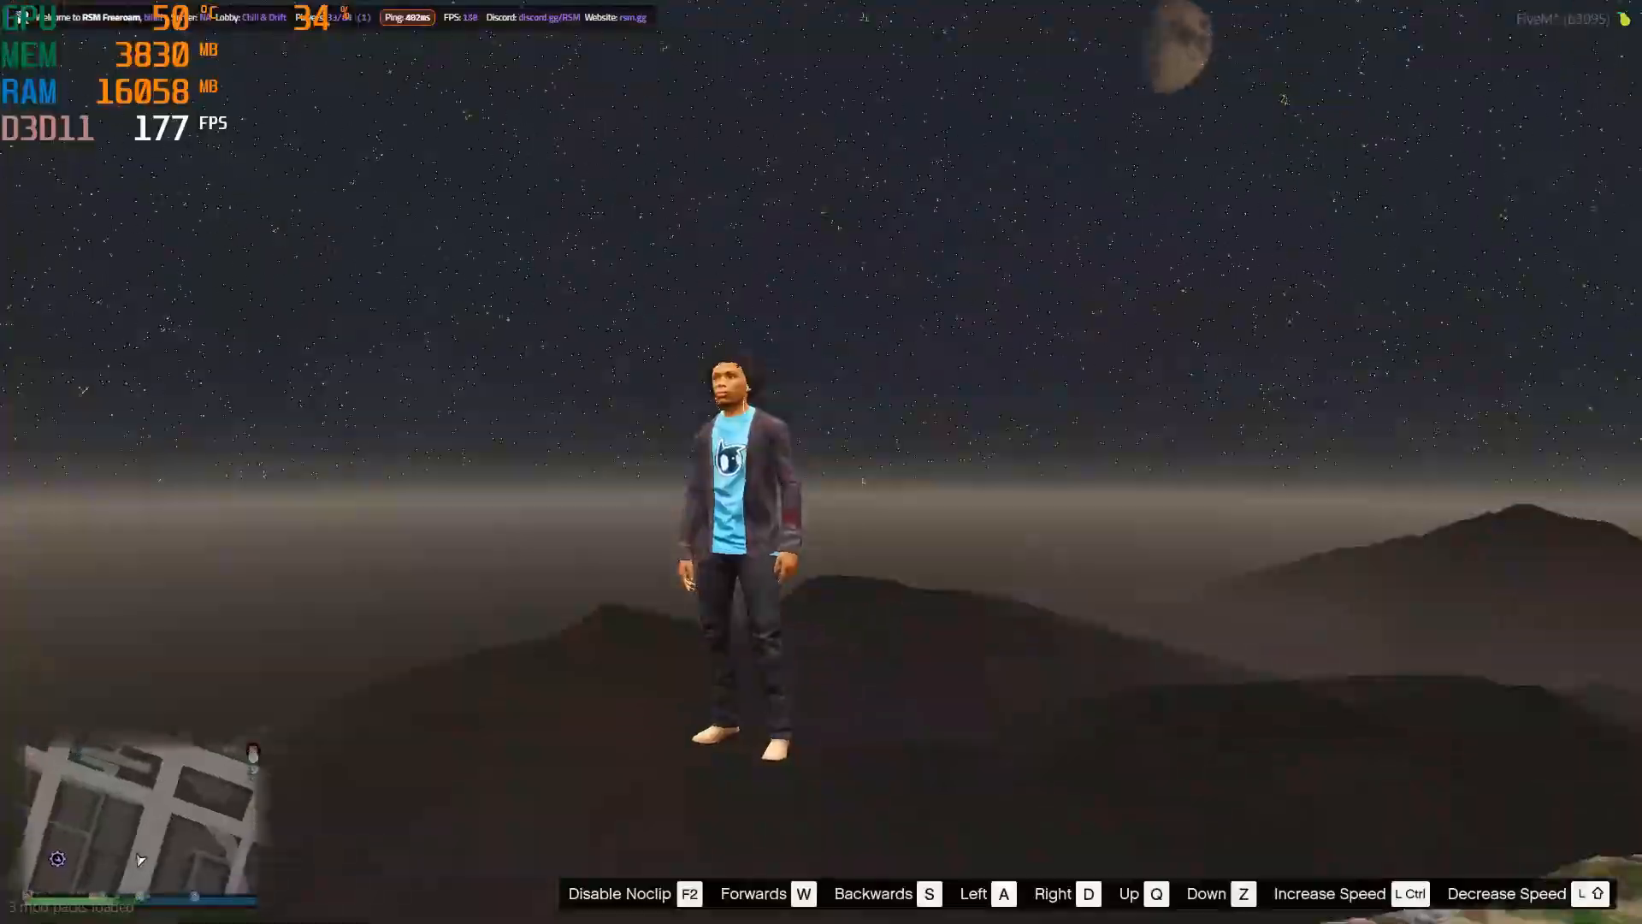
key(q)
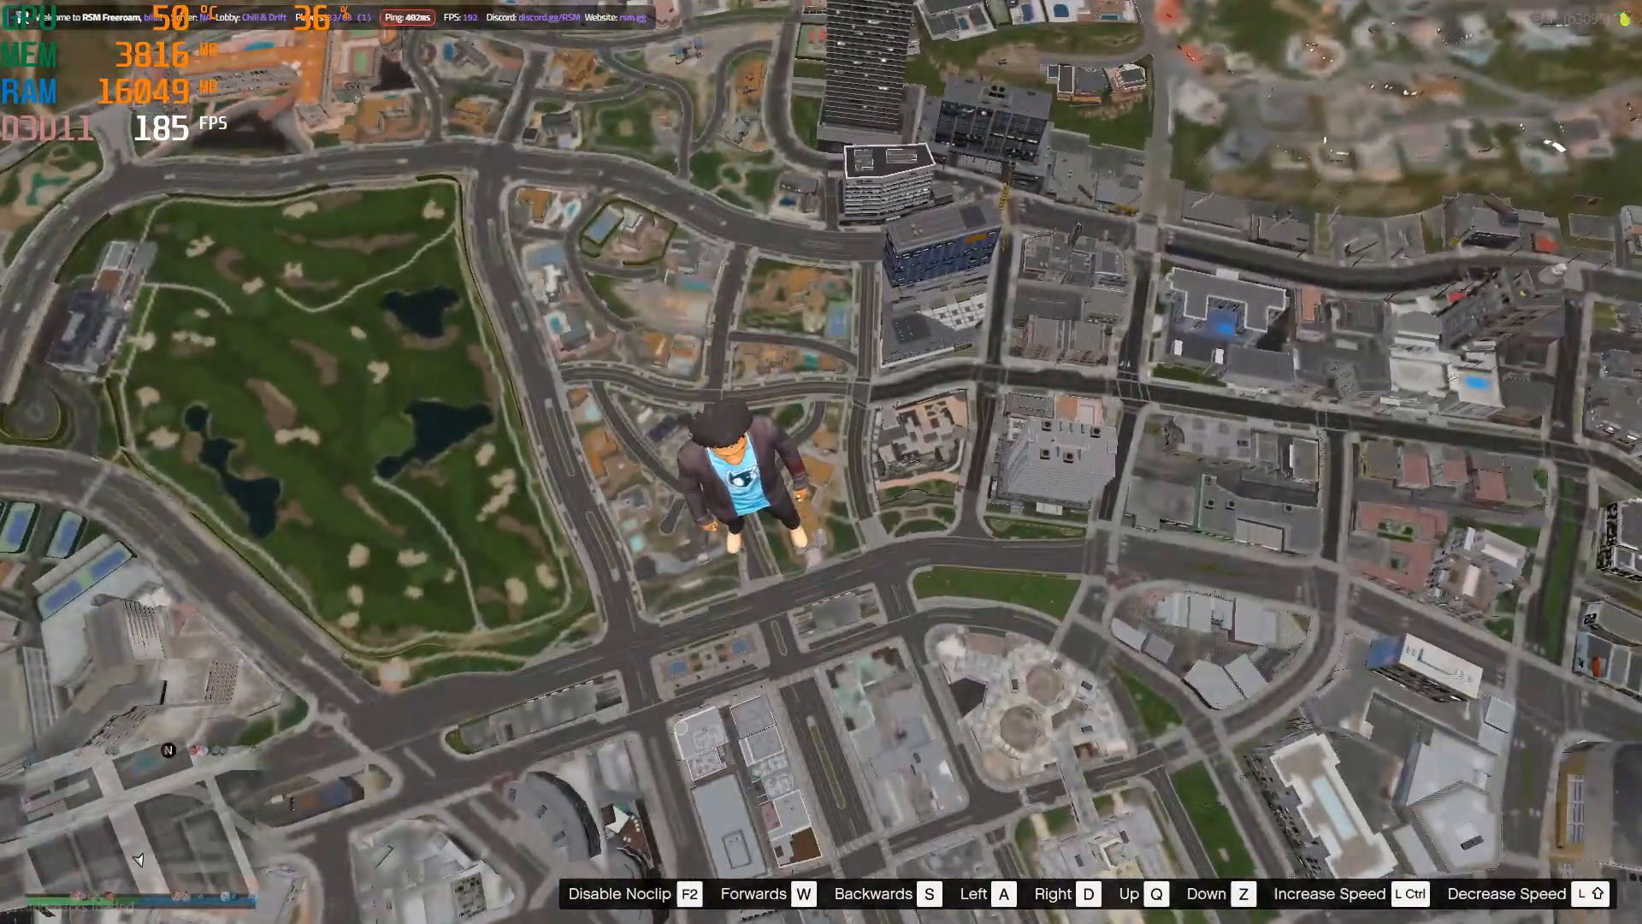